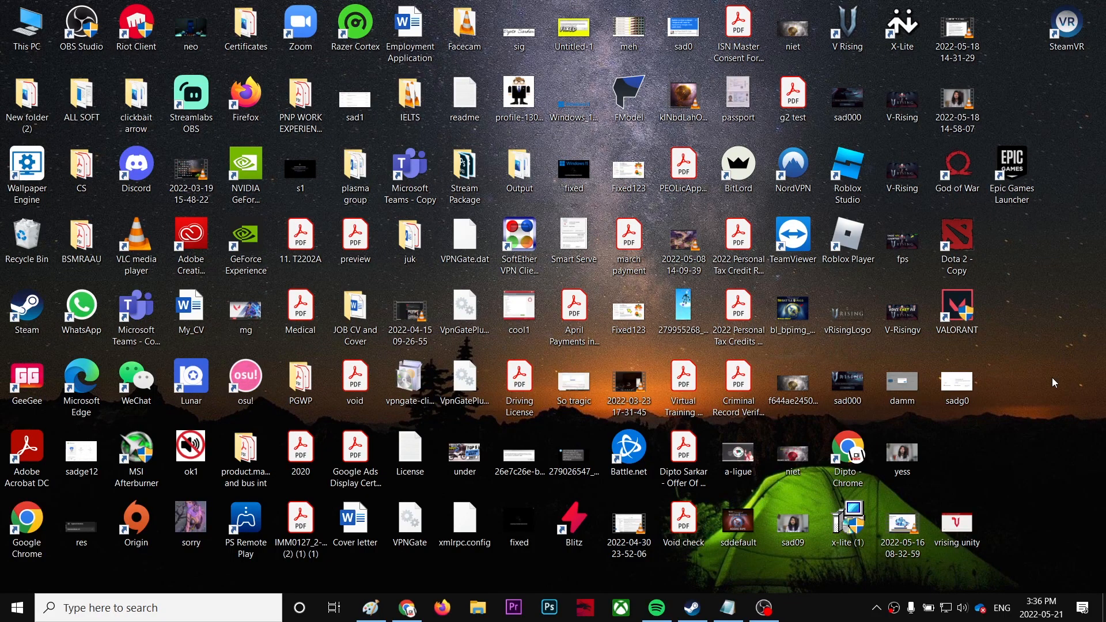
Show the V Rising server start-up screenshot maximized in Paint, then launch NVIDIA Control Panel from the desktop.
click(371, 607)
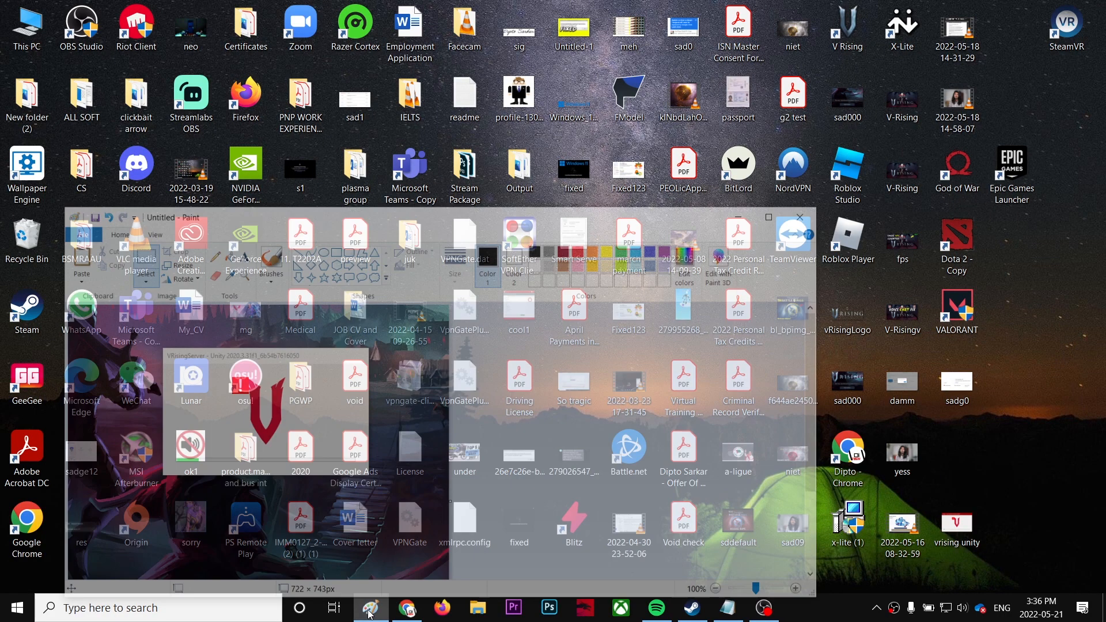
click(370, 608)
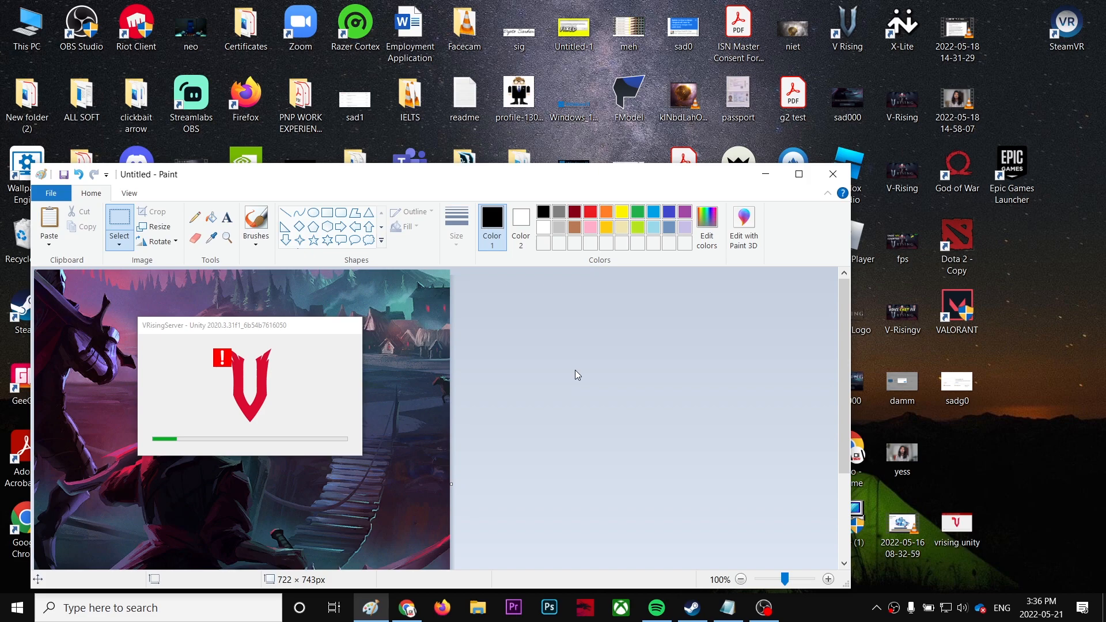
mouse_move(292, 352)
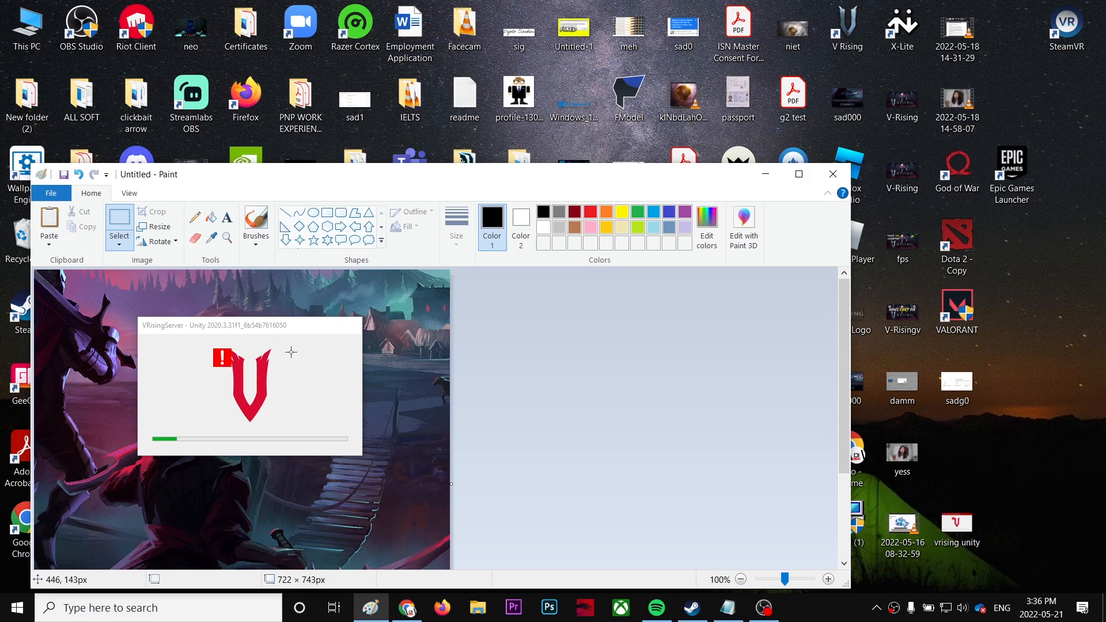
mouse_move(372, 355)
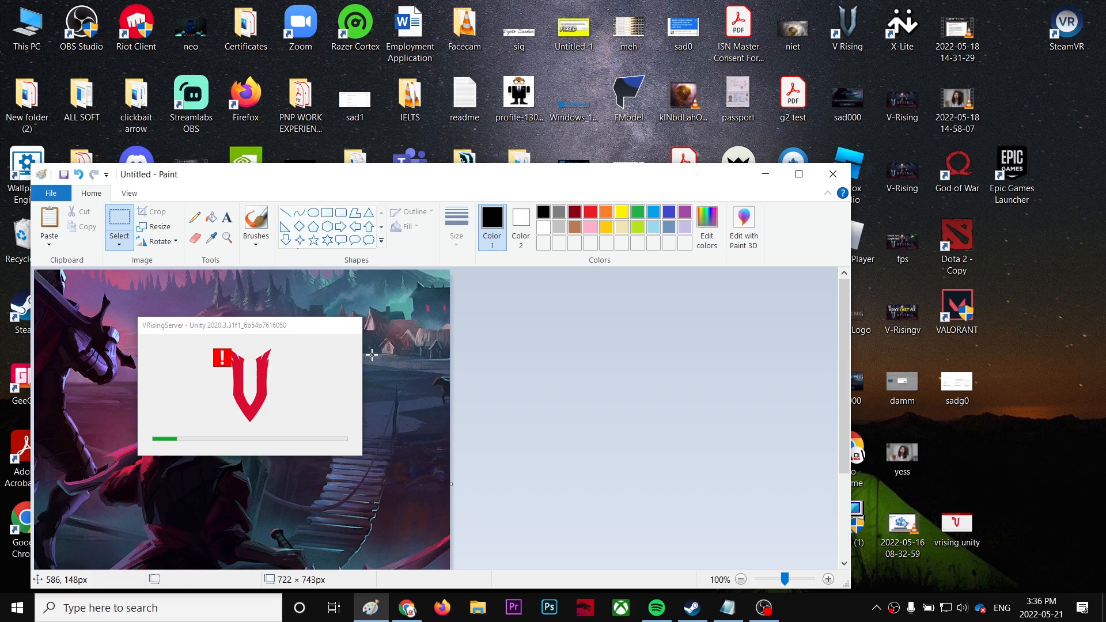
click(798, 174)
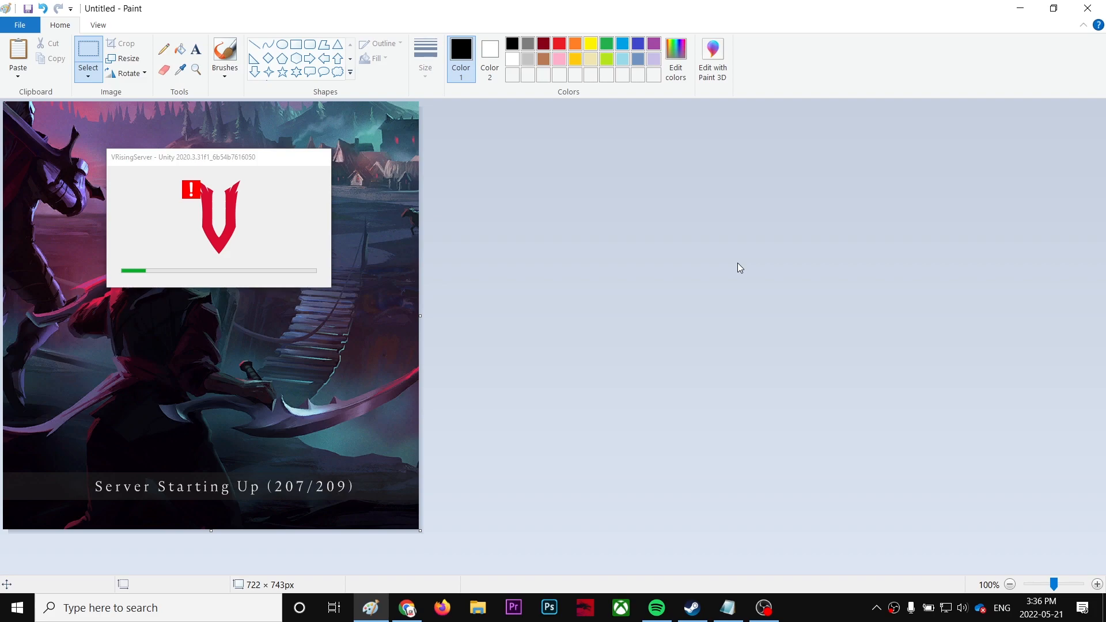
mouse_move(763, 232)
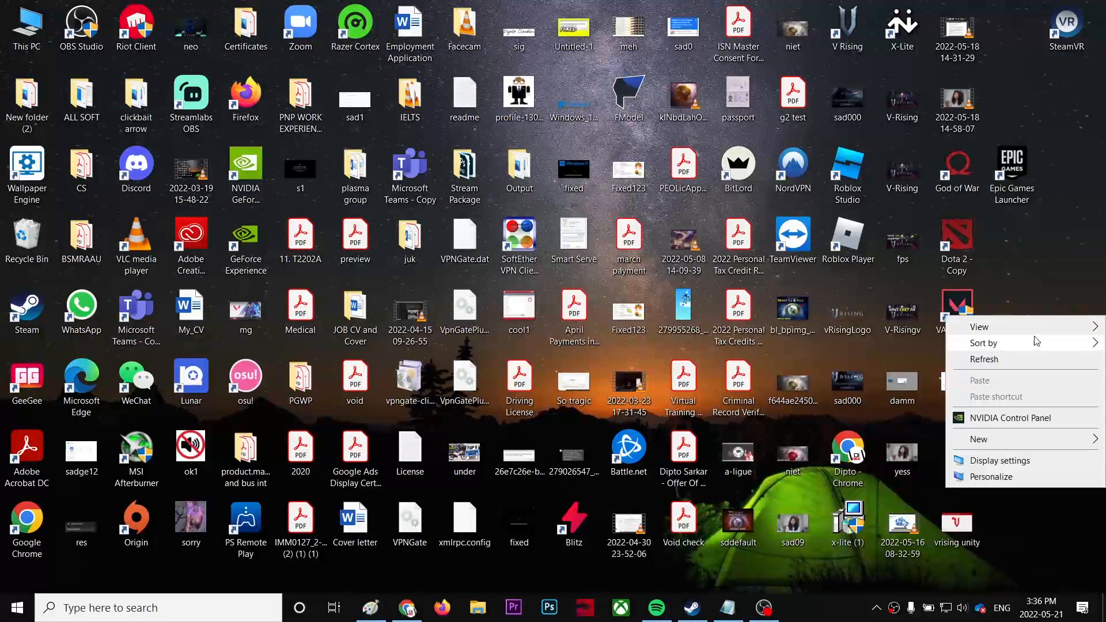
click(997, 424)
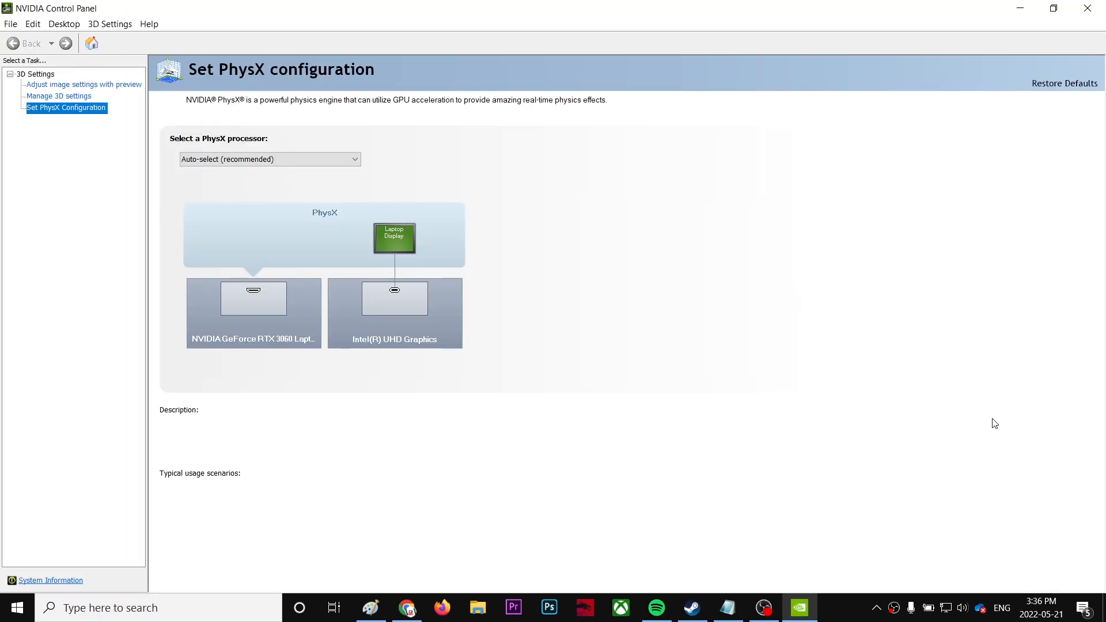
mouse_move(164, 262)
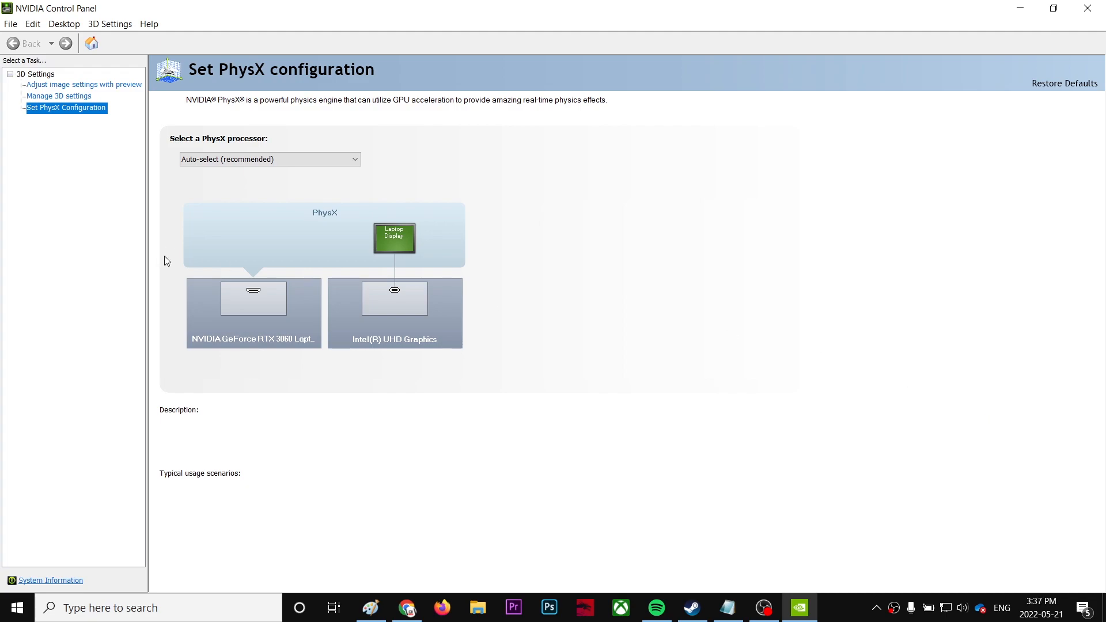
mouse_move(53, 112)
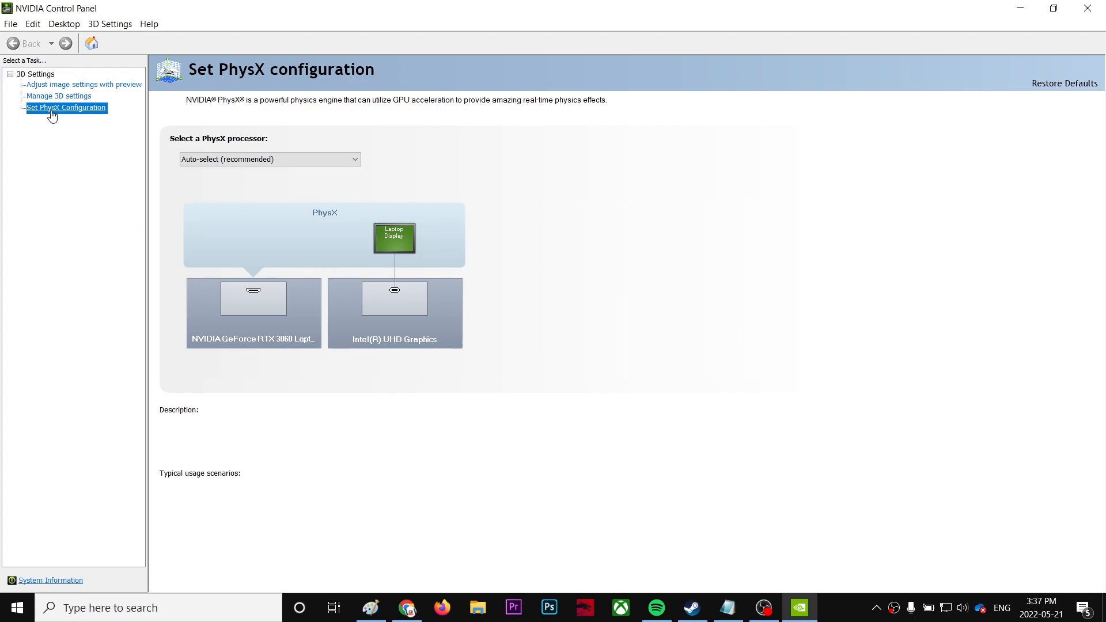
mouse_move(62, 321)
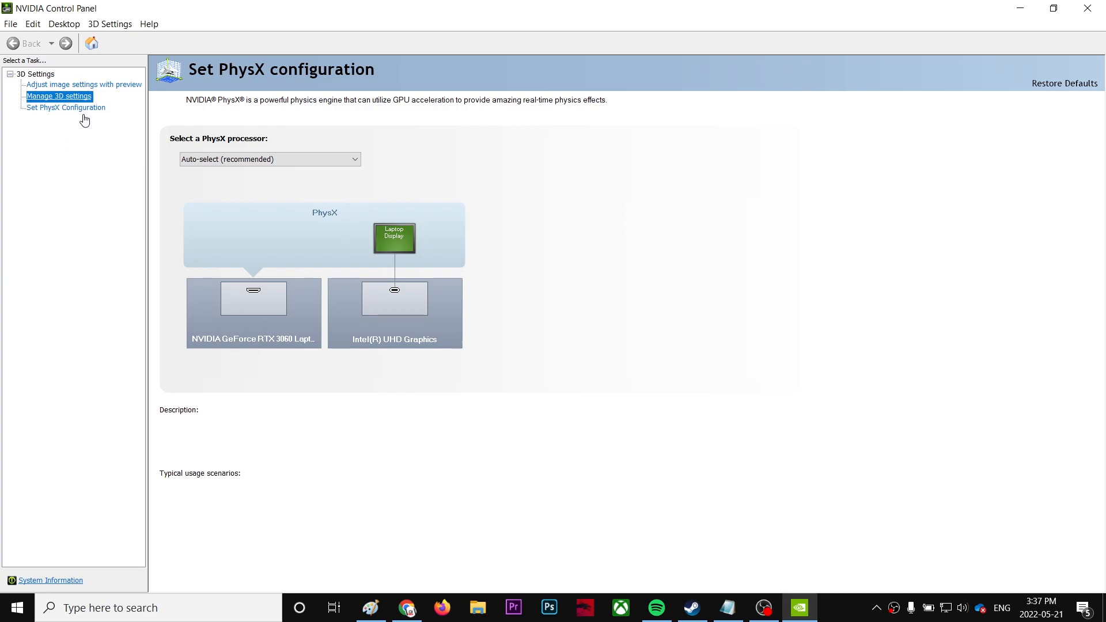
click(65, 107)
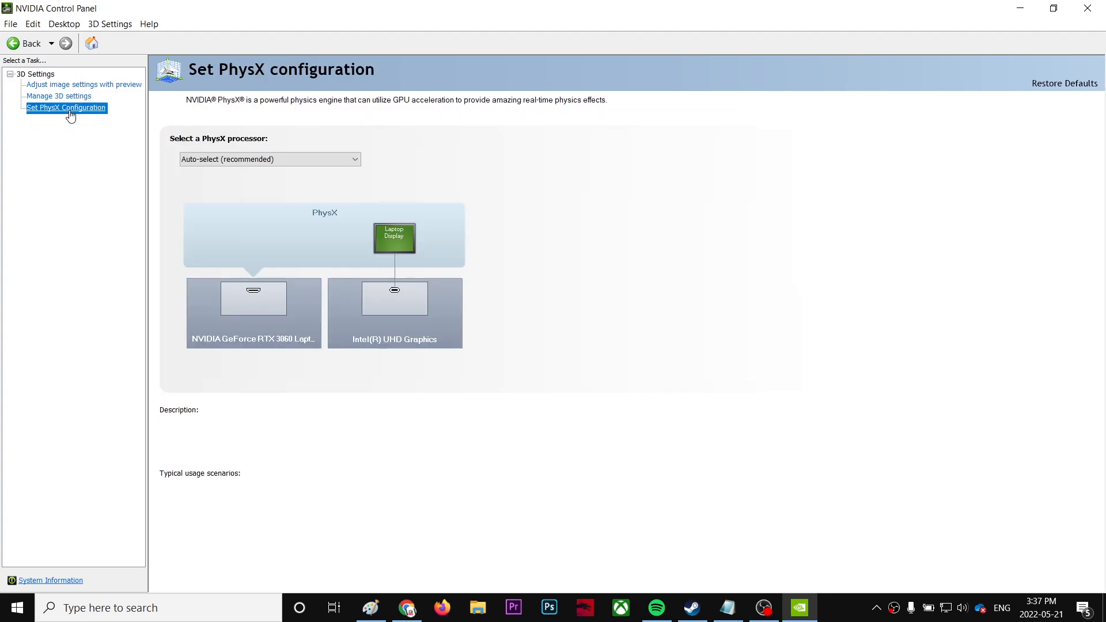
mouse_move(311, 202)
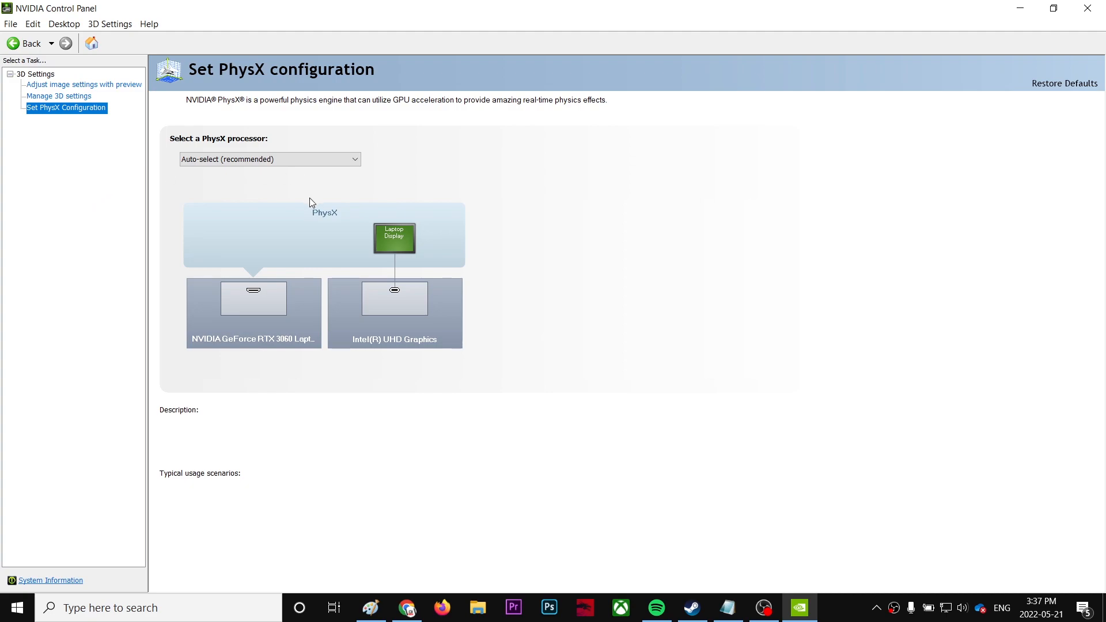
mouse_move(264, 272)
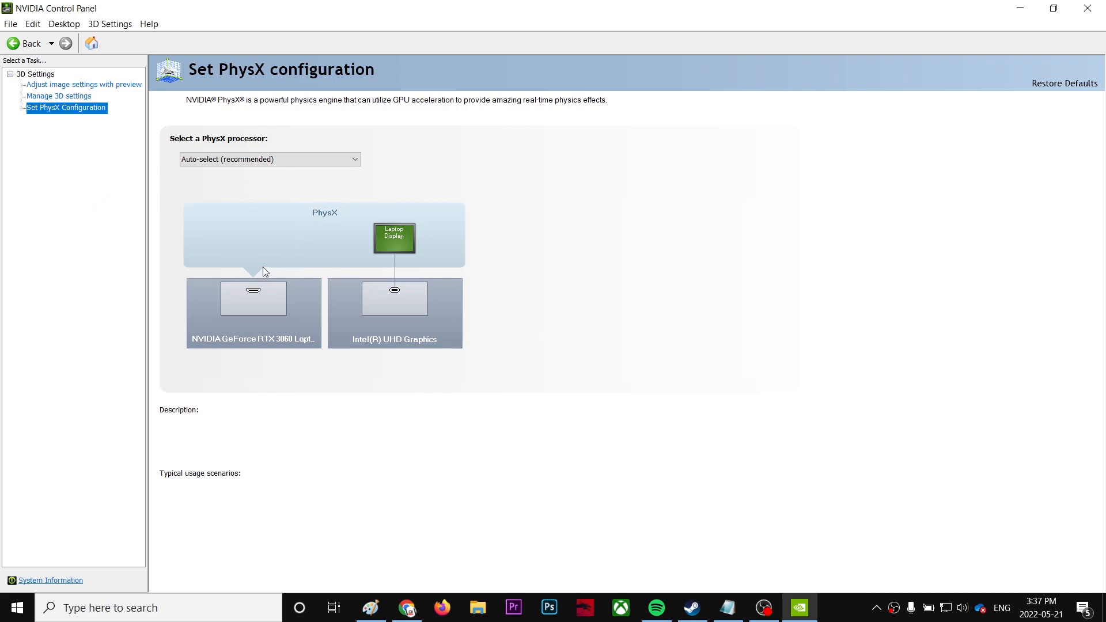
mouse_move(267, 290)
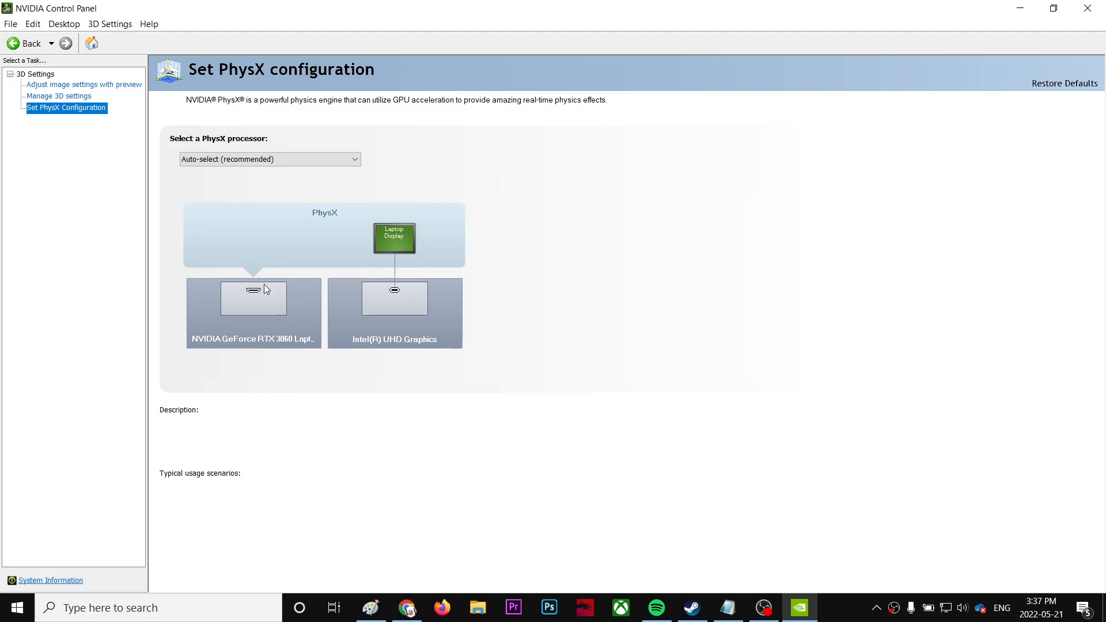
mouse_move(706, 437)
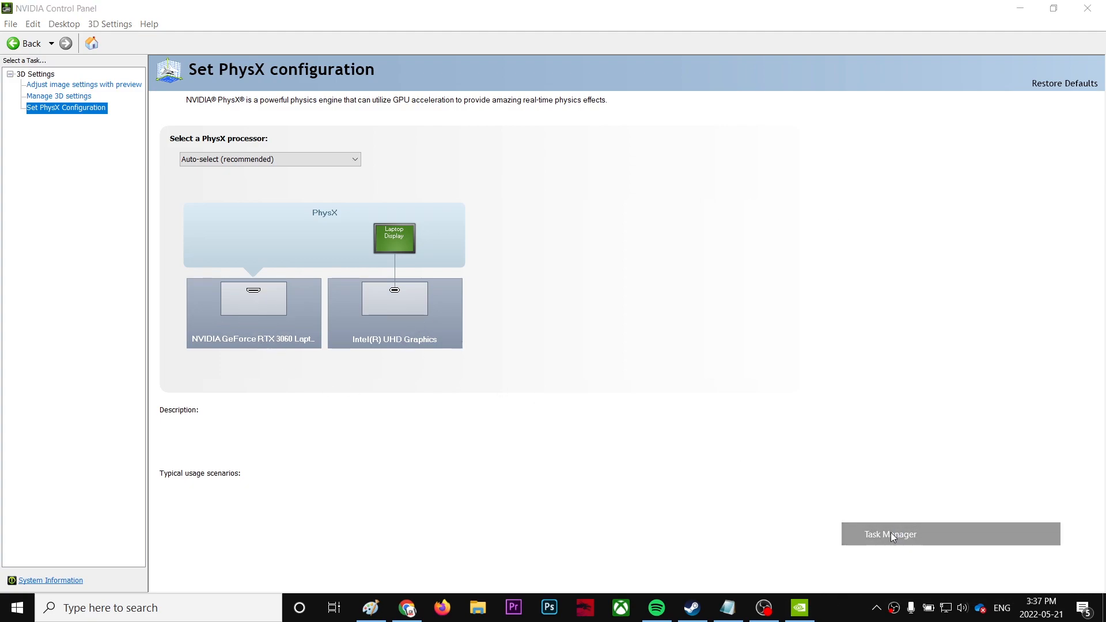
Launch Task Manager from the taskbar menu to view the Performance overview.
click(890, 535)
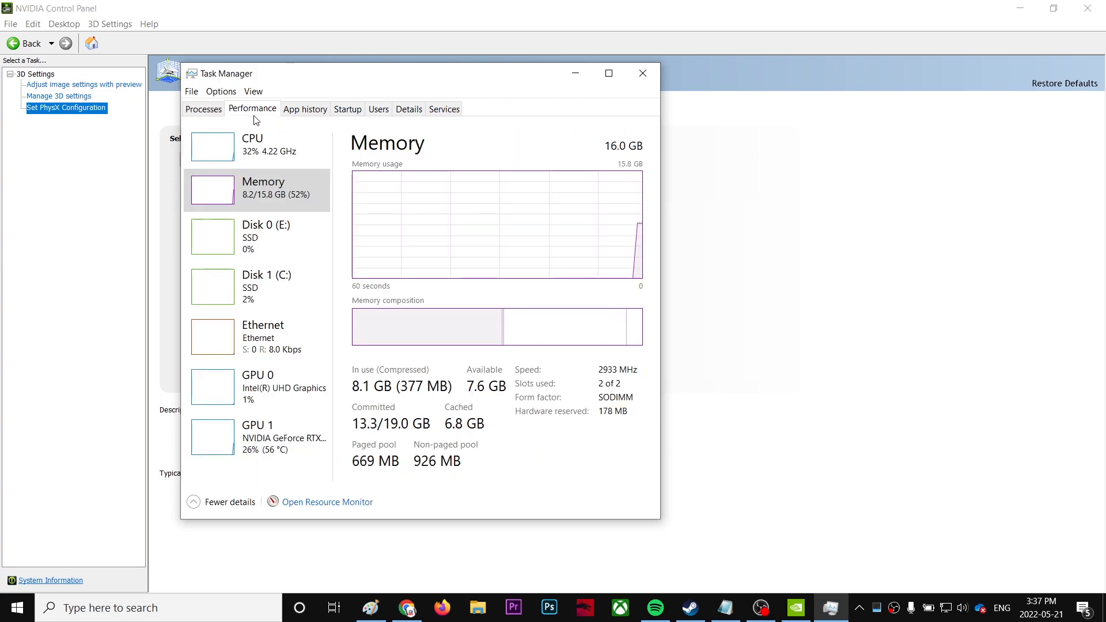
mouse_move(292, 136)
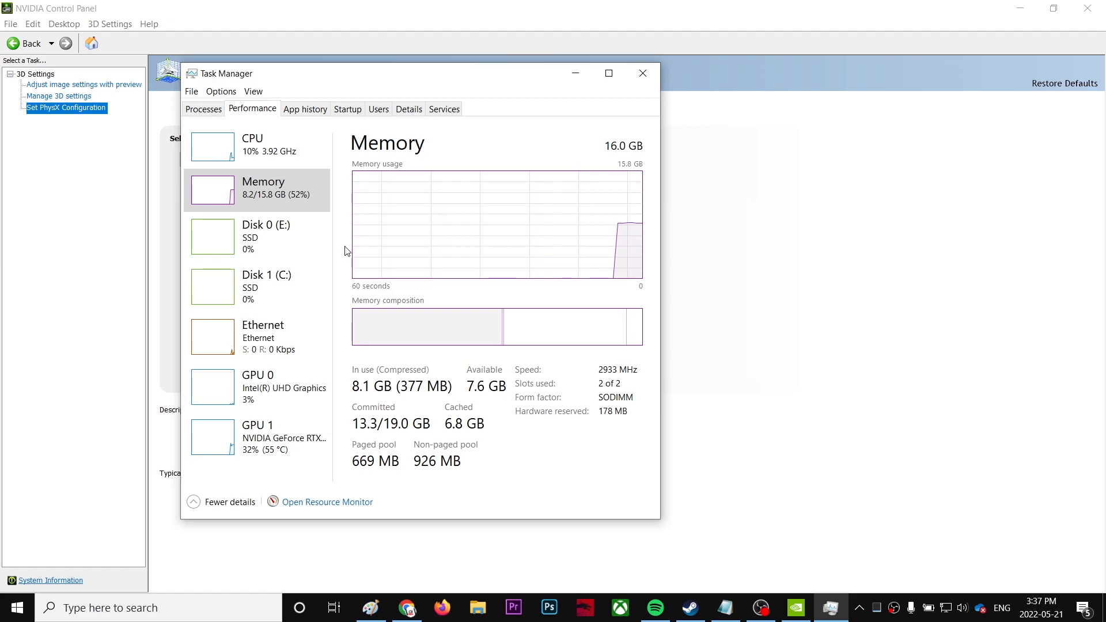
mouse_move(260, 409)
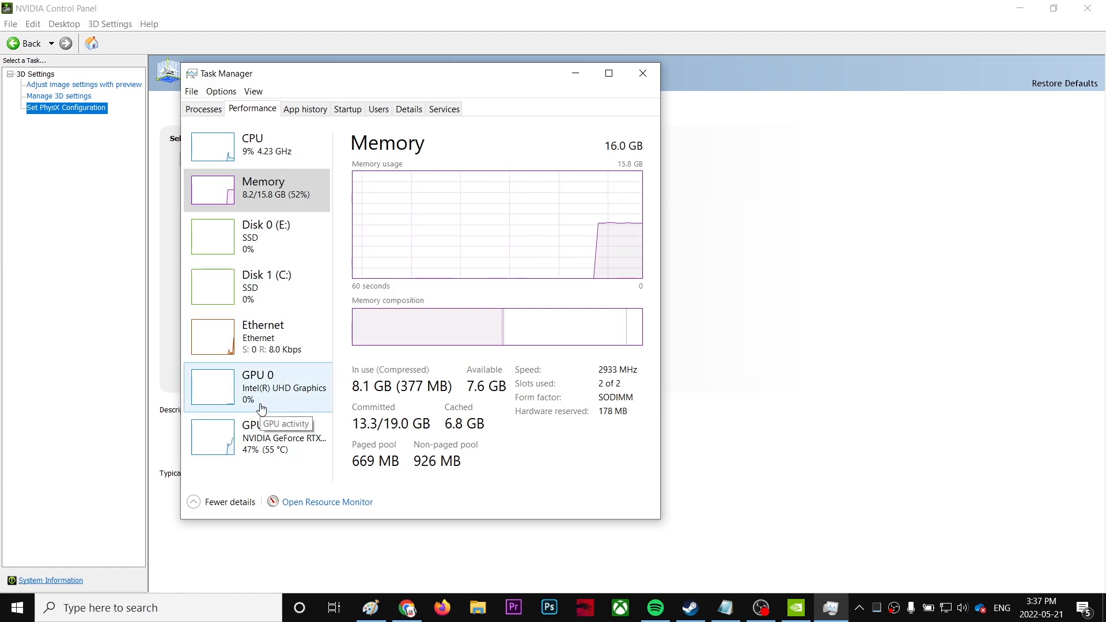
mouse_move(641, 126)
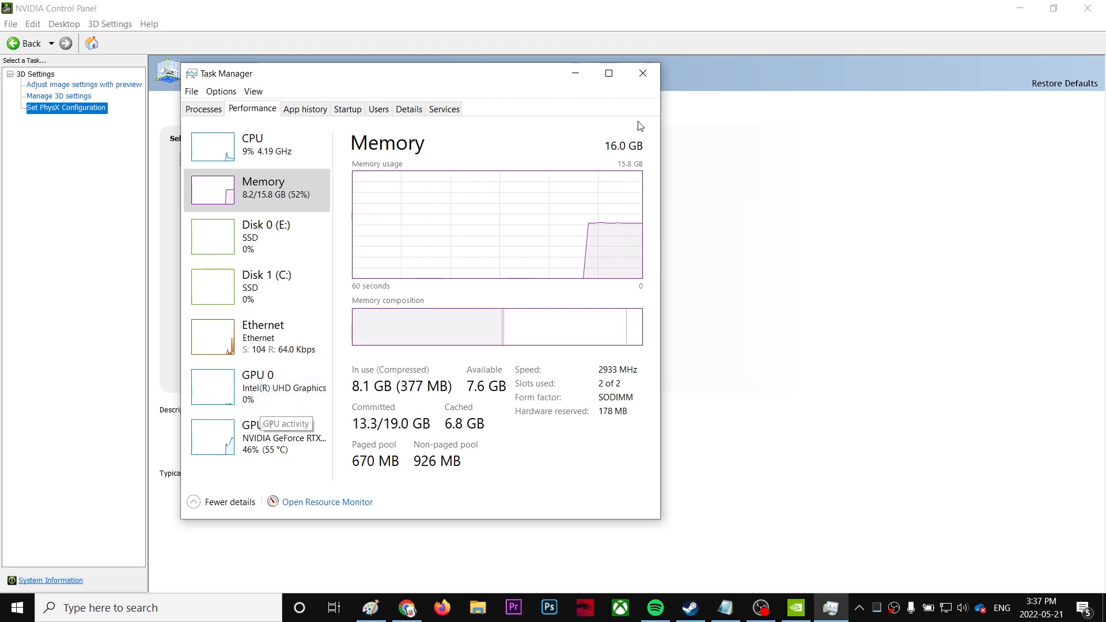
Return to Set PhysX configuration and try CPU as the PhysX processor.
click(642, 73)
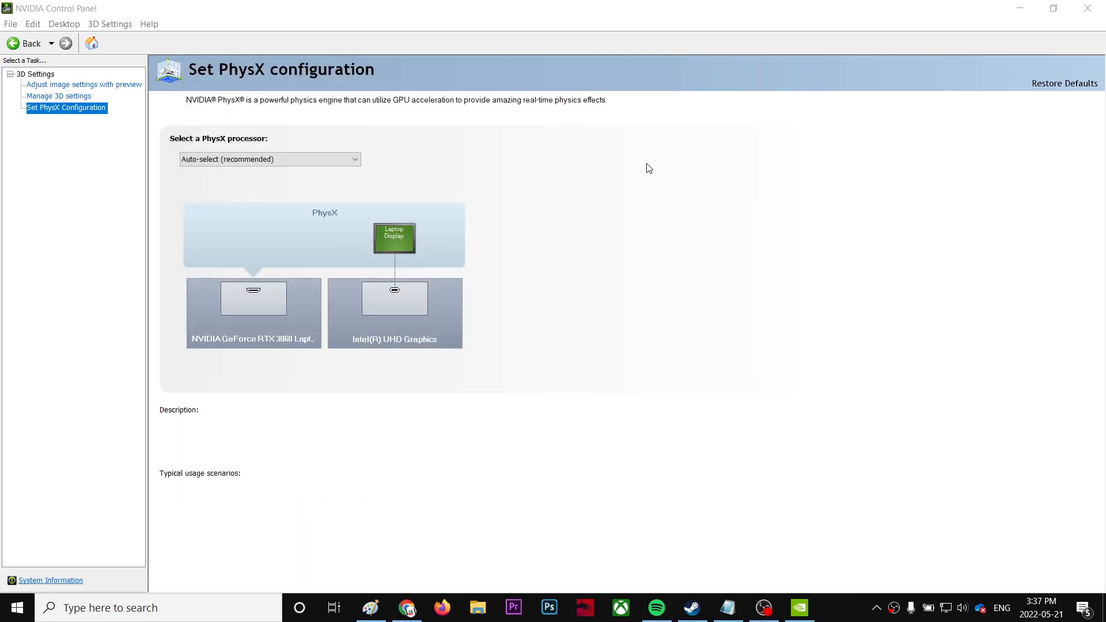
mouse_move(507, 138)
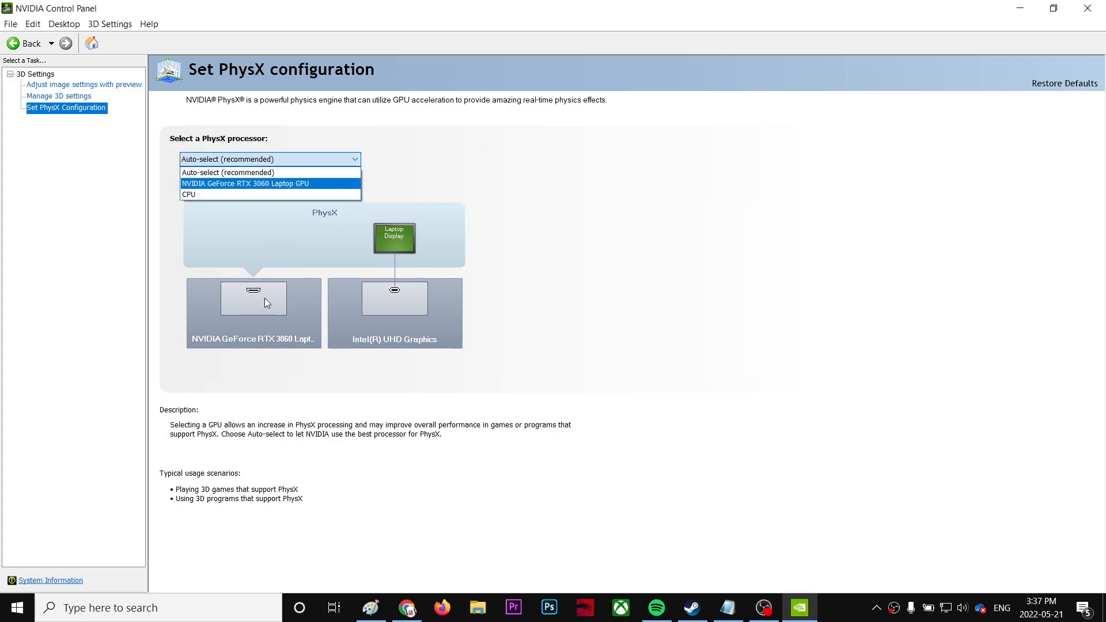
mouse_move(202, 194)
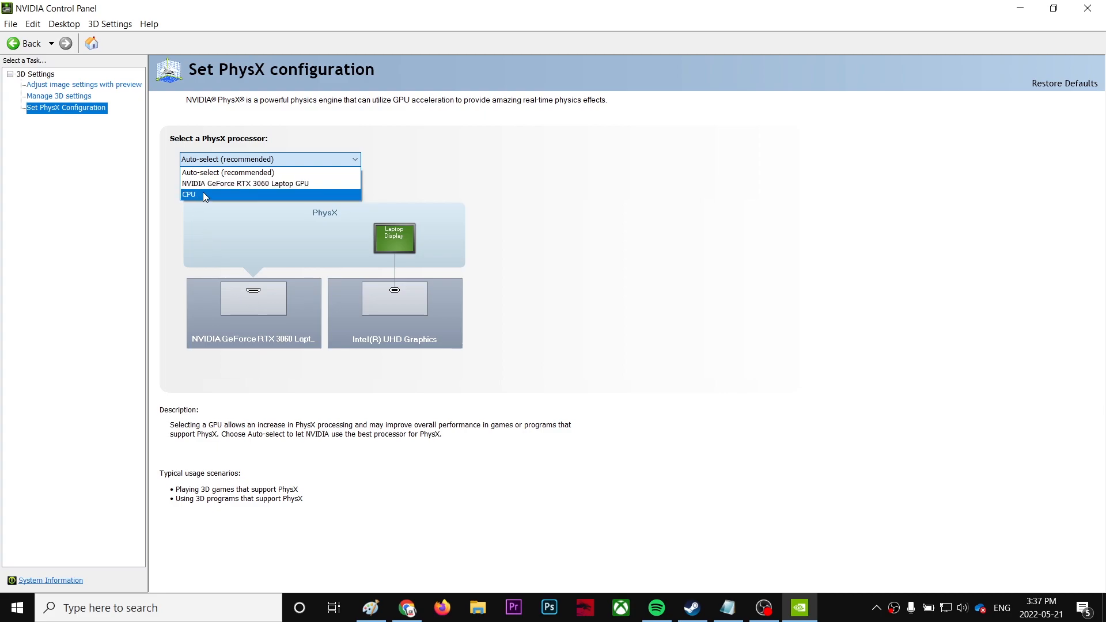
mouse_move(210, 198)
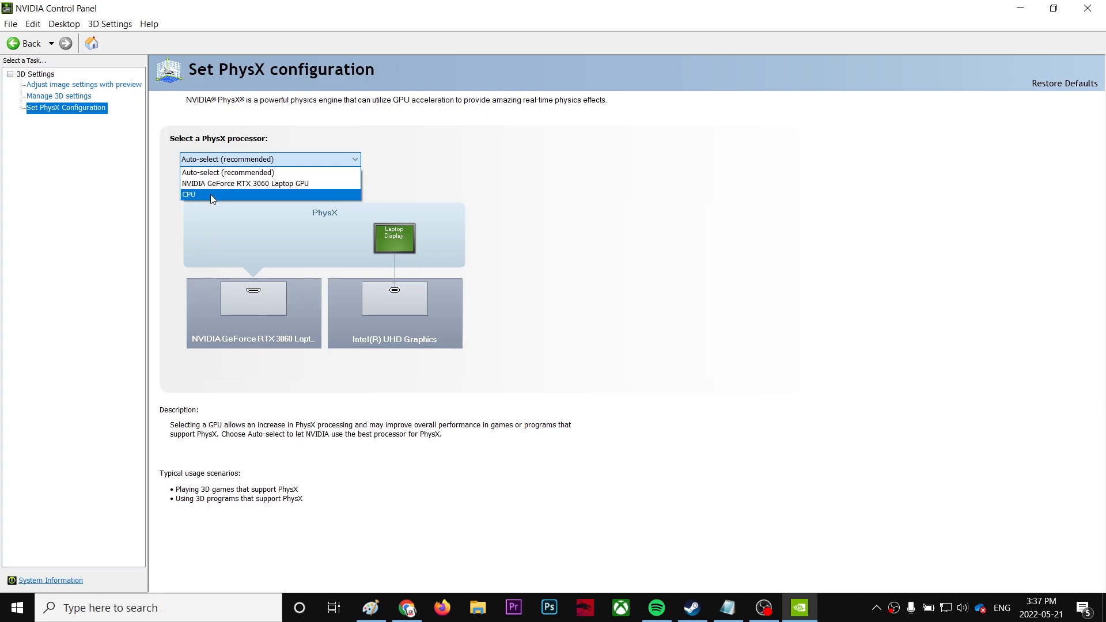
click(189, 194)
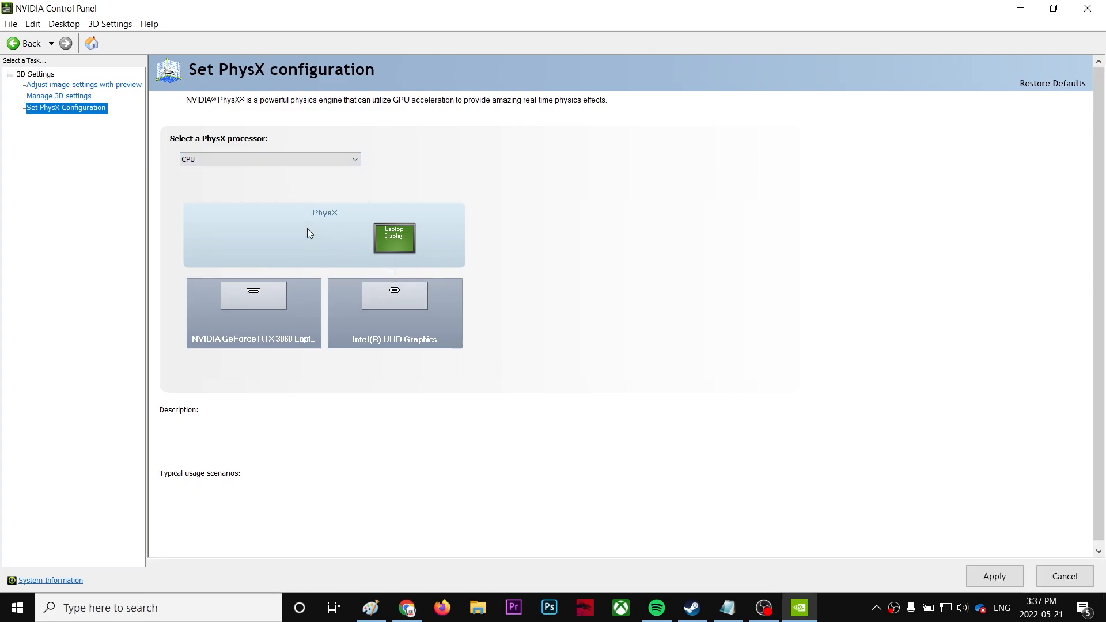
click(269, 159)
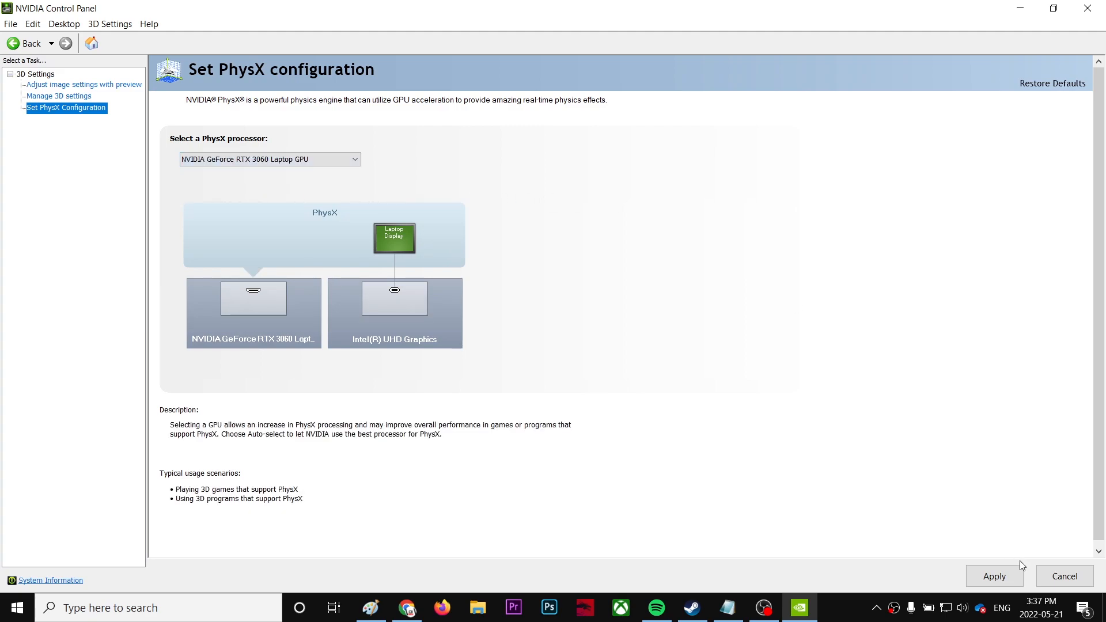
Set the PhysX processor to Auto-select (recommended) and apply it.
click(994, 576)
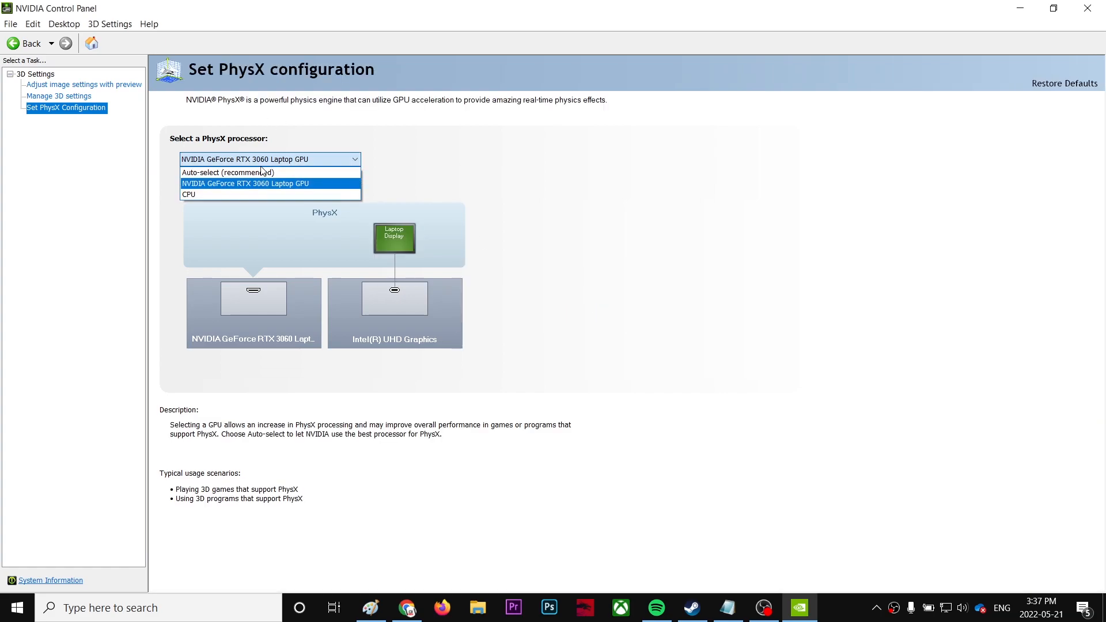
click(226, 172)
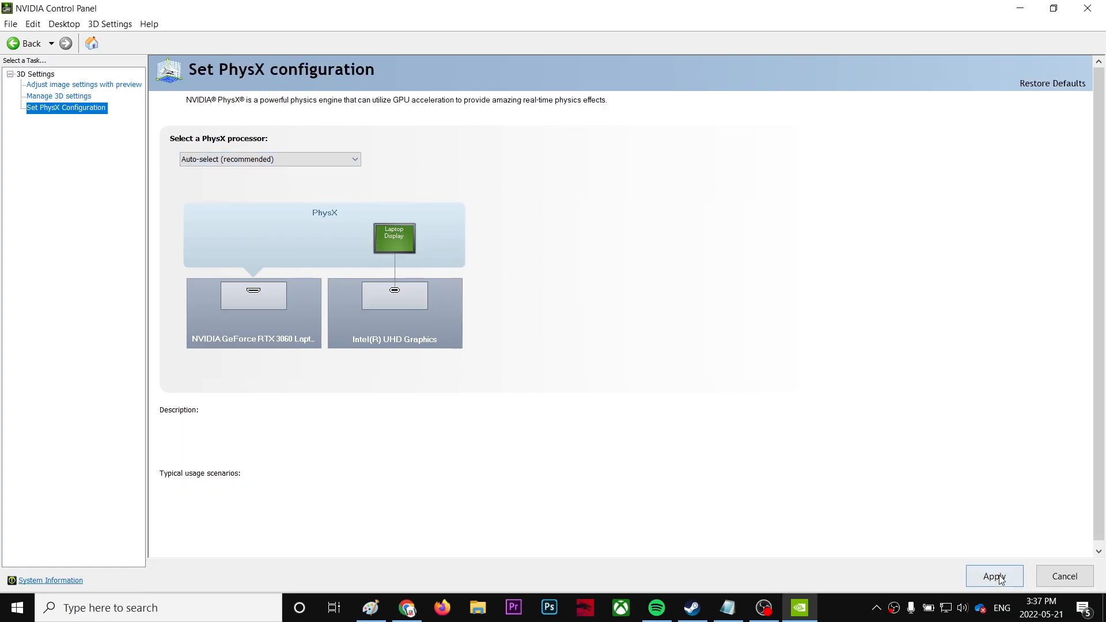
click(995, 577)
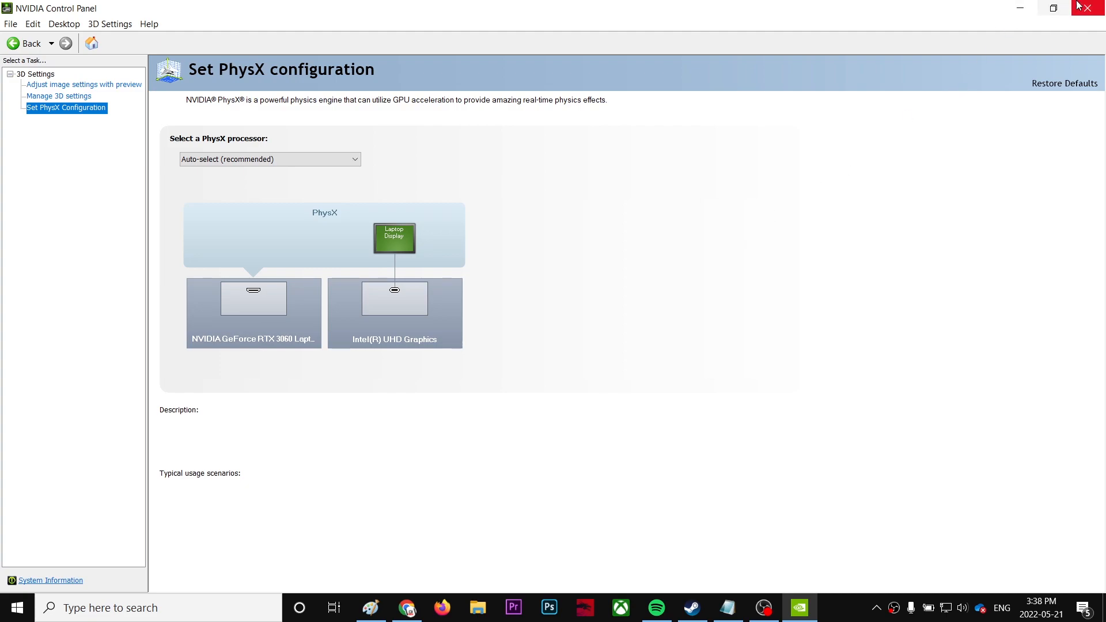
mouse_move(1088, 8)
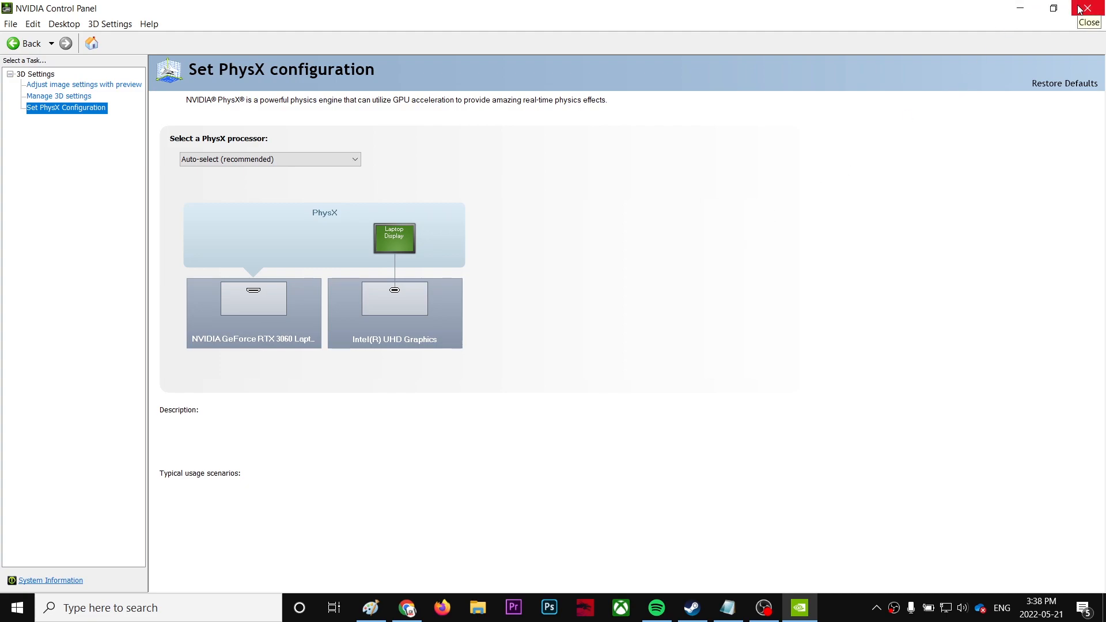
mouse_move(783, 513)
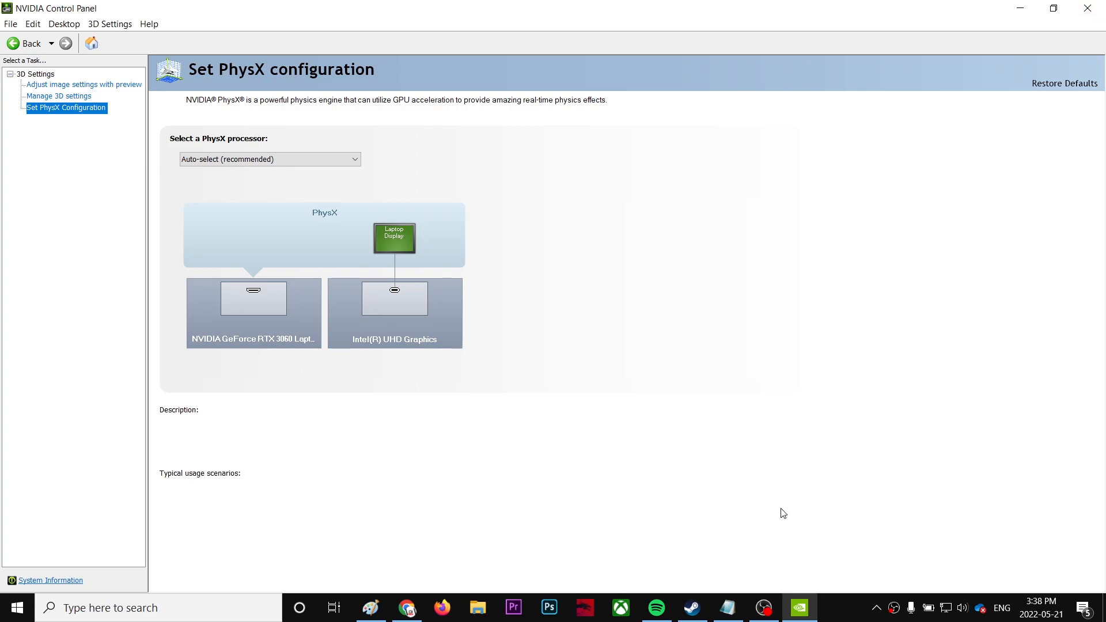
Maximize the AMD Radeon notes and reword them to 'Switchable Graphics tab' and 'V-rising.exe'.
click(729, 607)
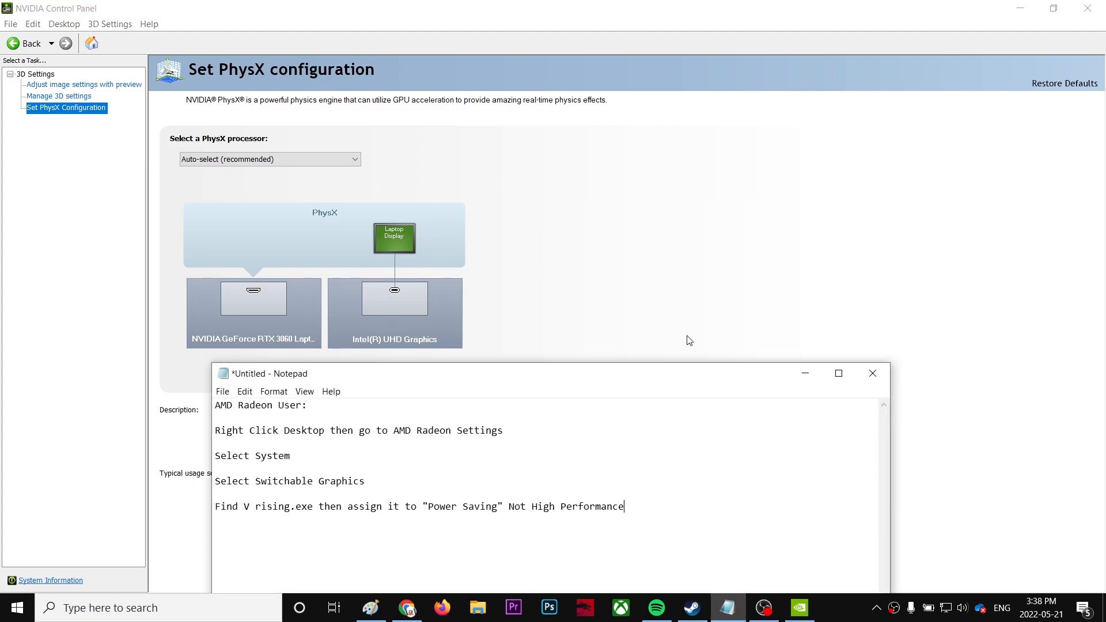
click(839, 374)
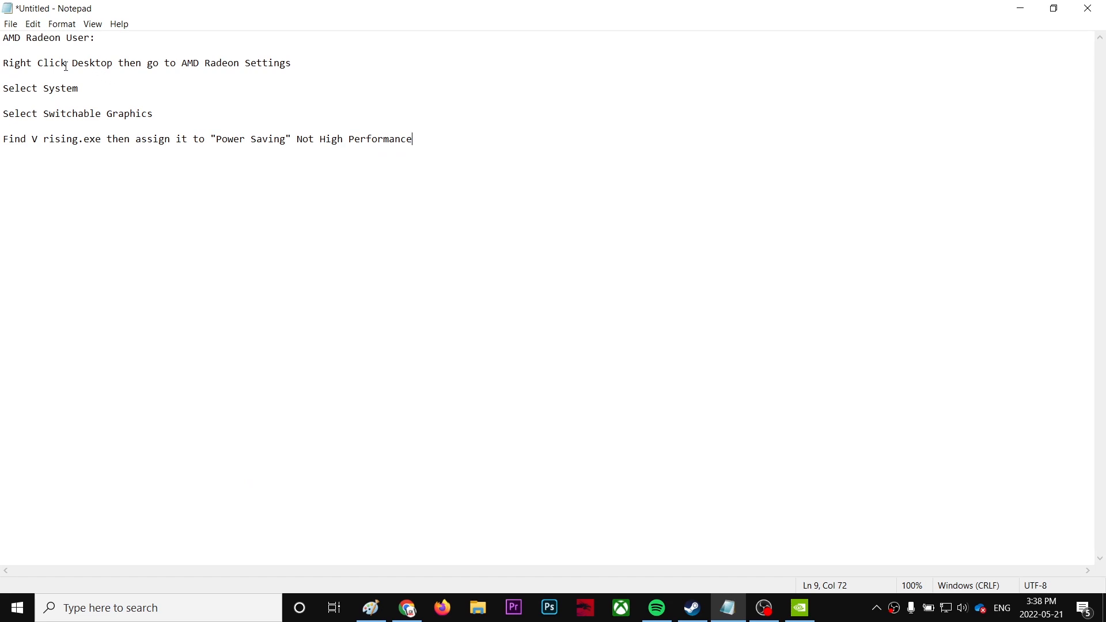
mouse_move(80, 63)
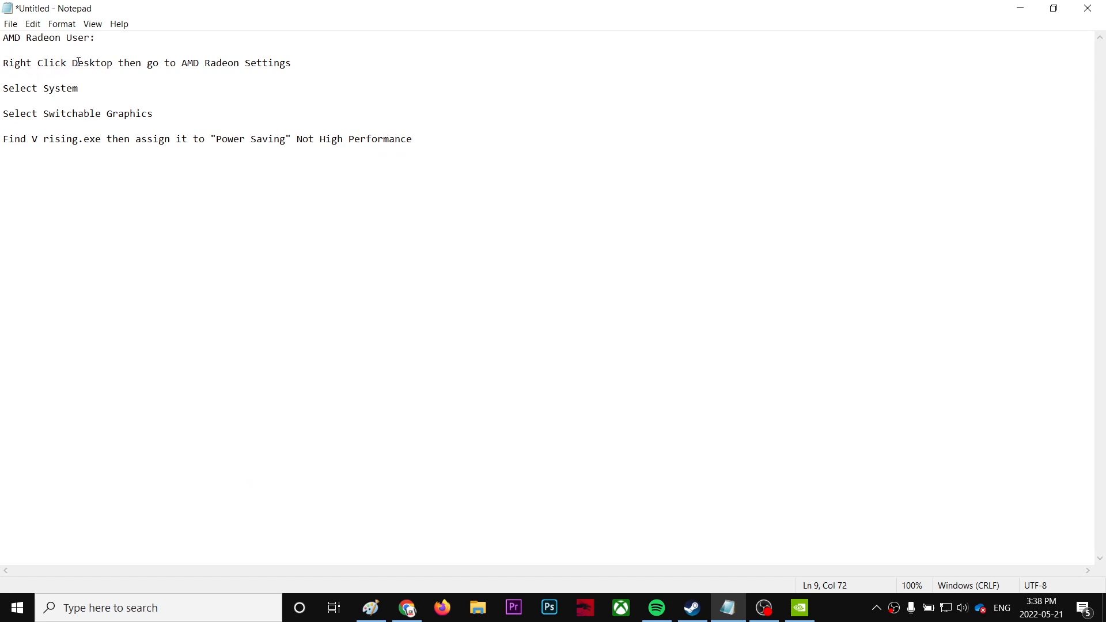
drag(181, 63, 286, 63)
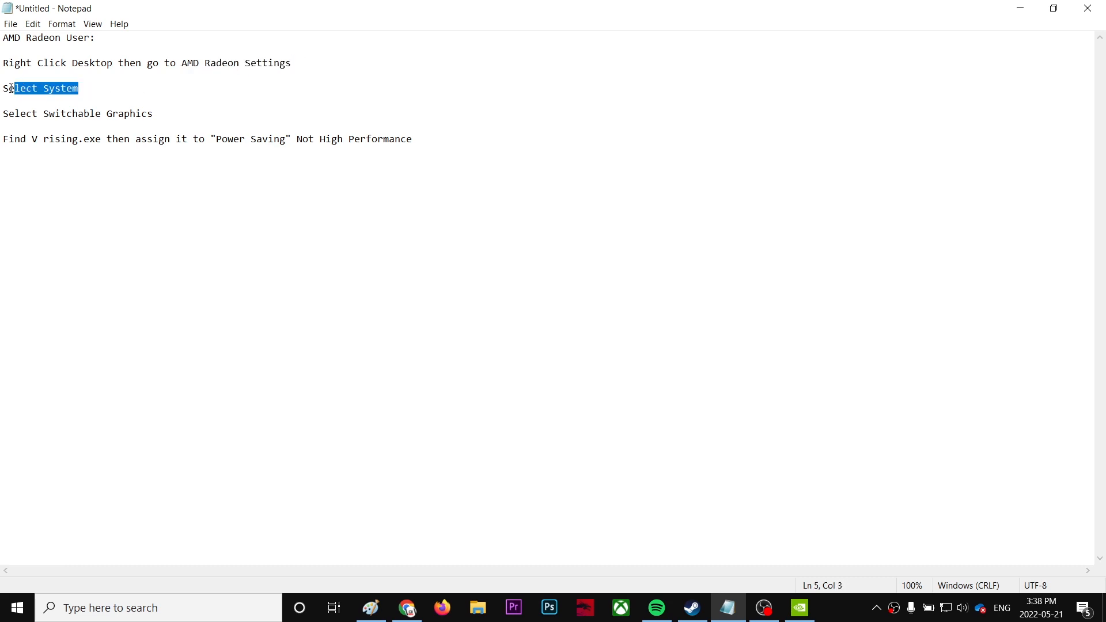
double_click(71, 114)
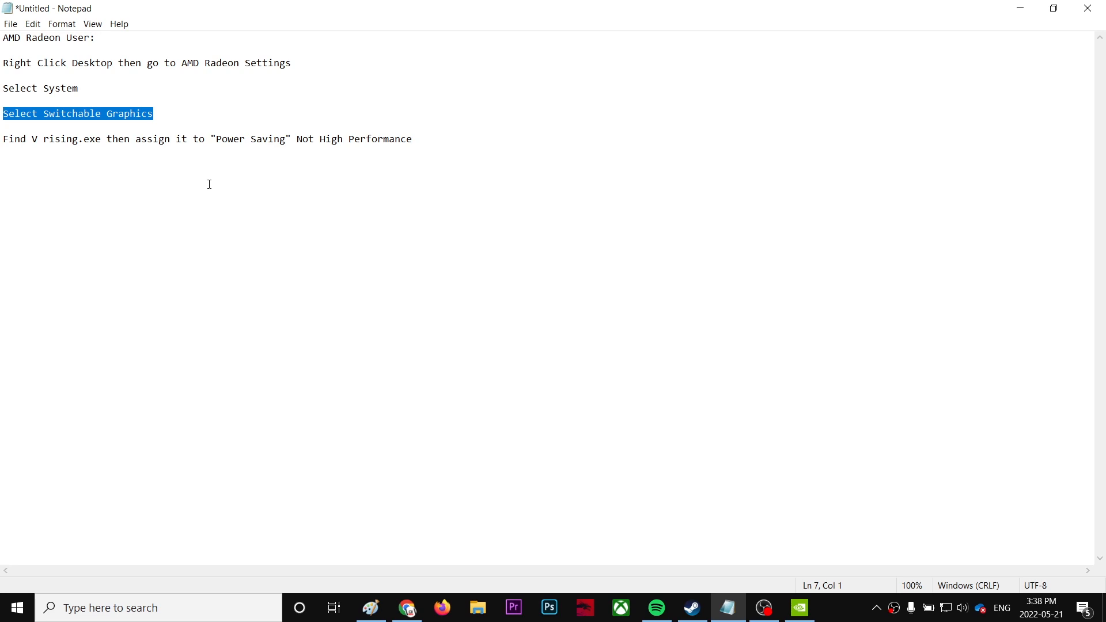
text(t)
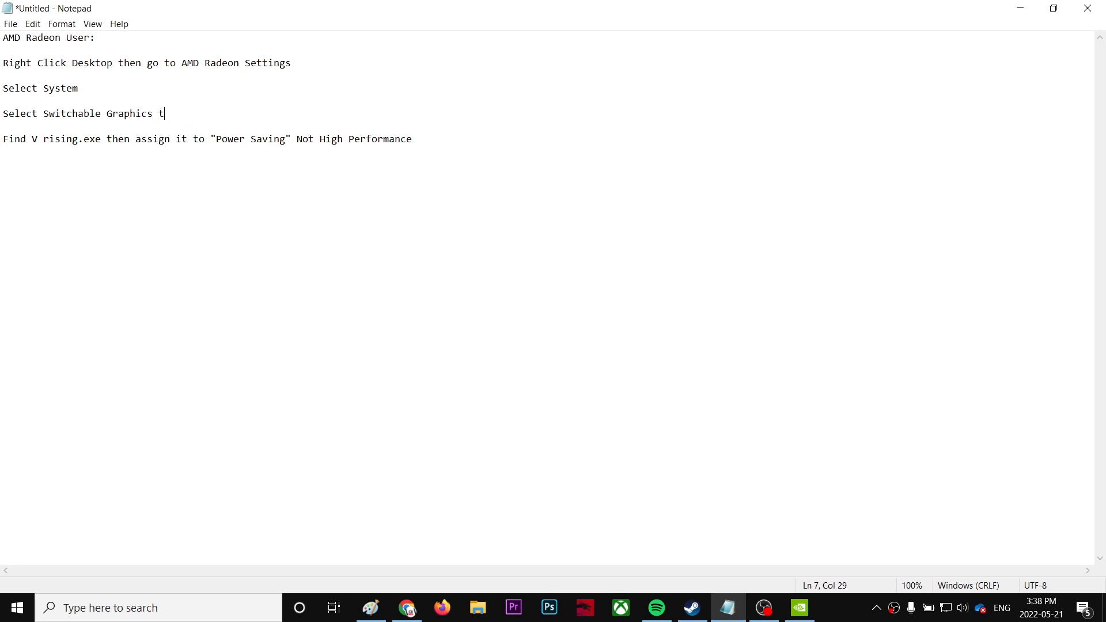
text(ab)
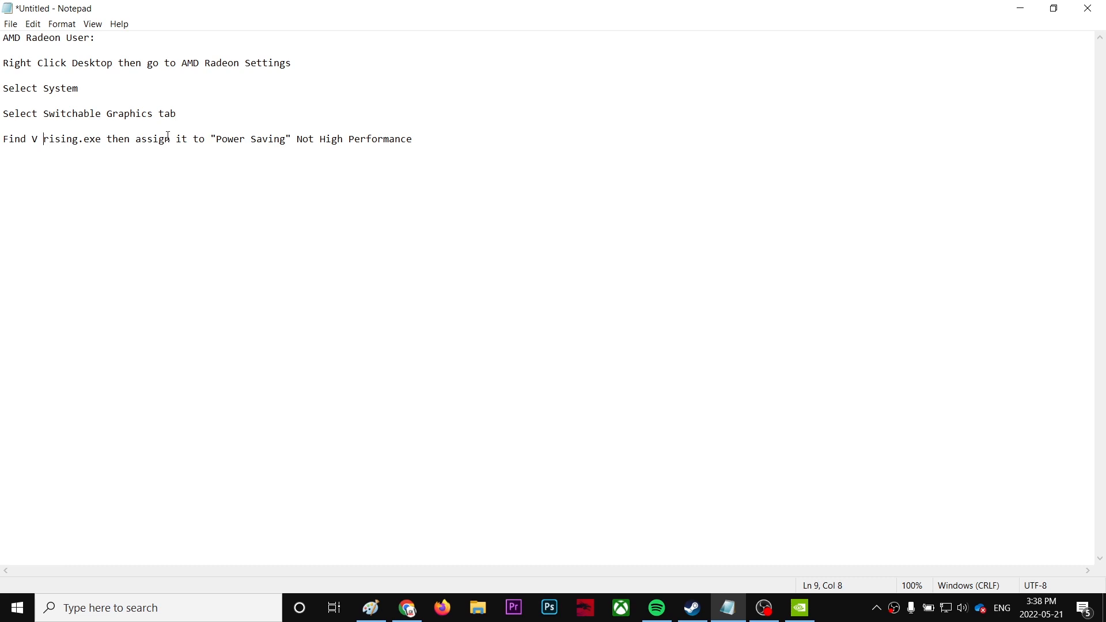
text(-)
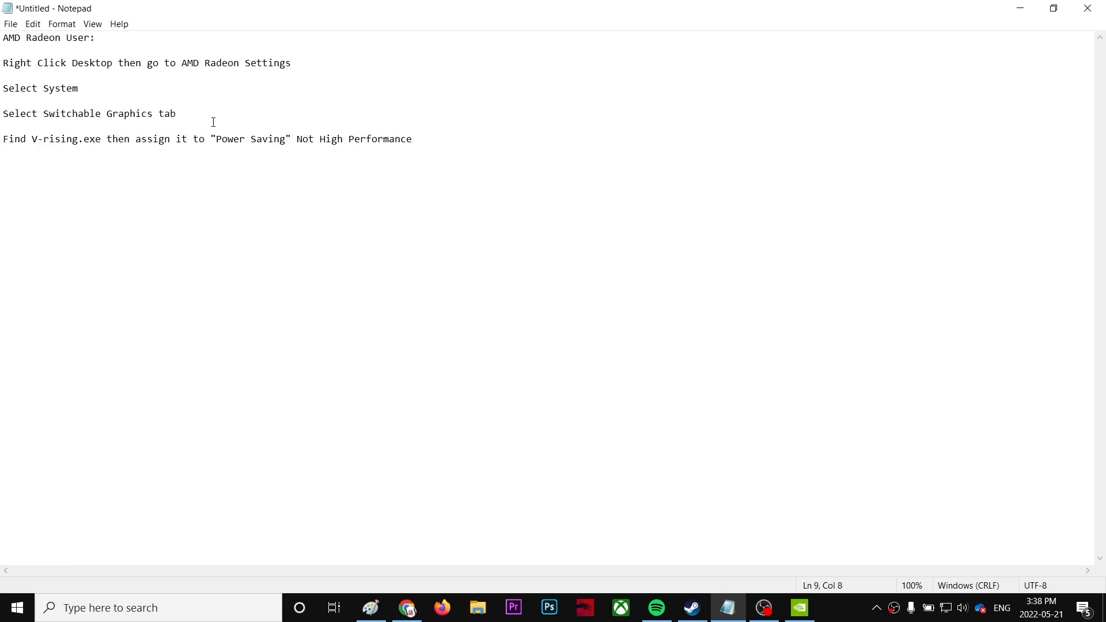
Highlight the final step's wording, including the words High Performance.
drag(101, 139, 164, 139)
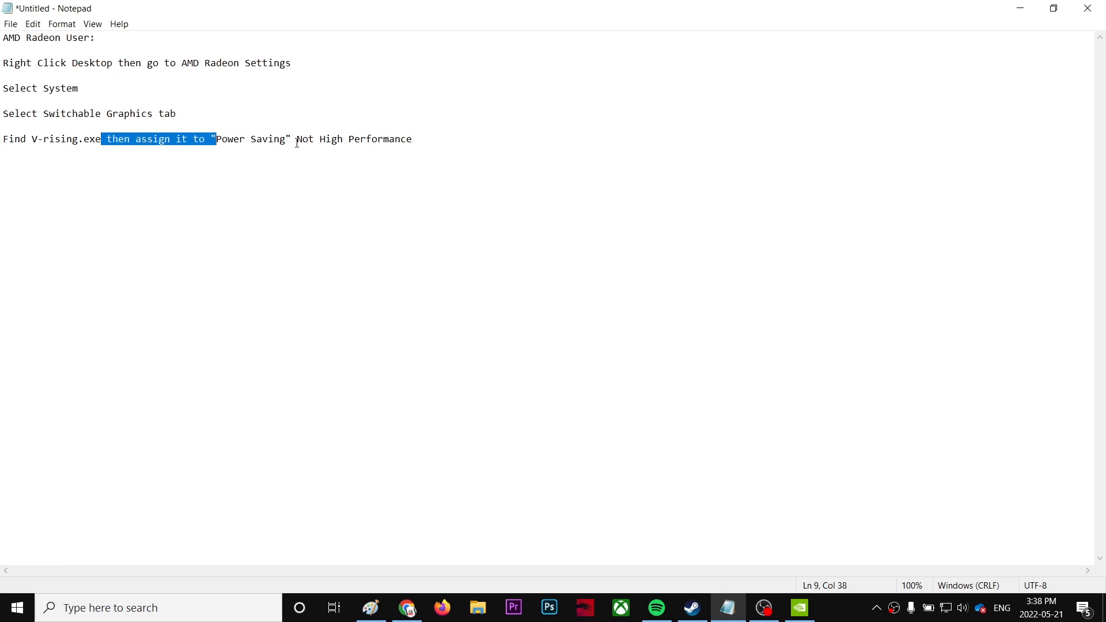
mouse_move(428, 139)
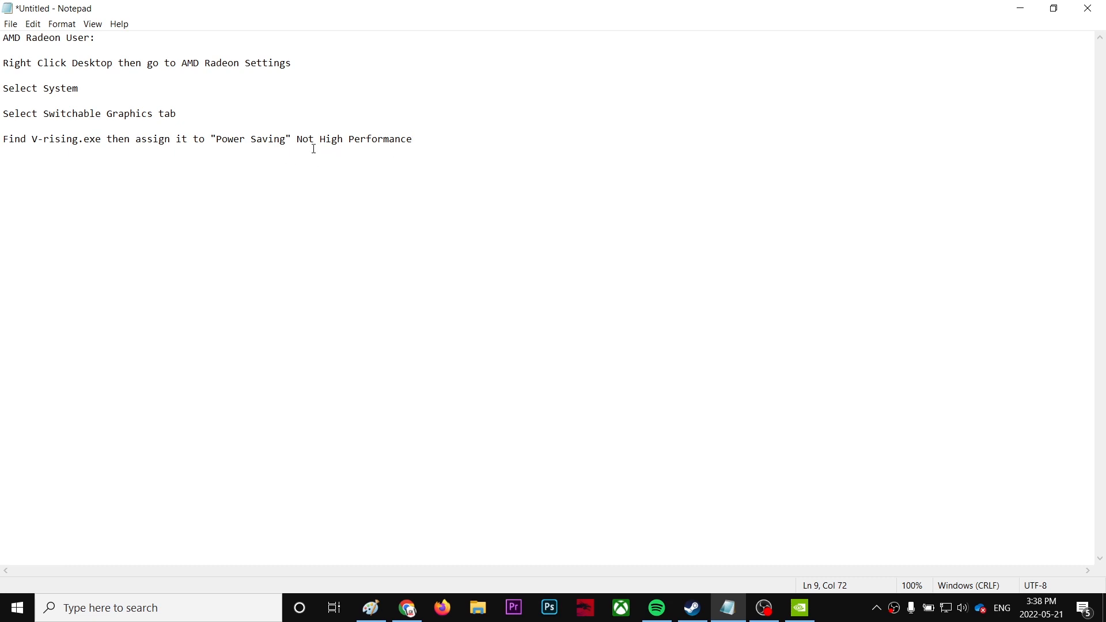
mouse_move(219, 141)
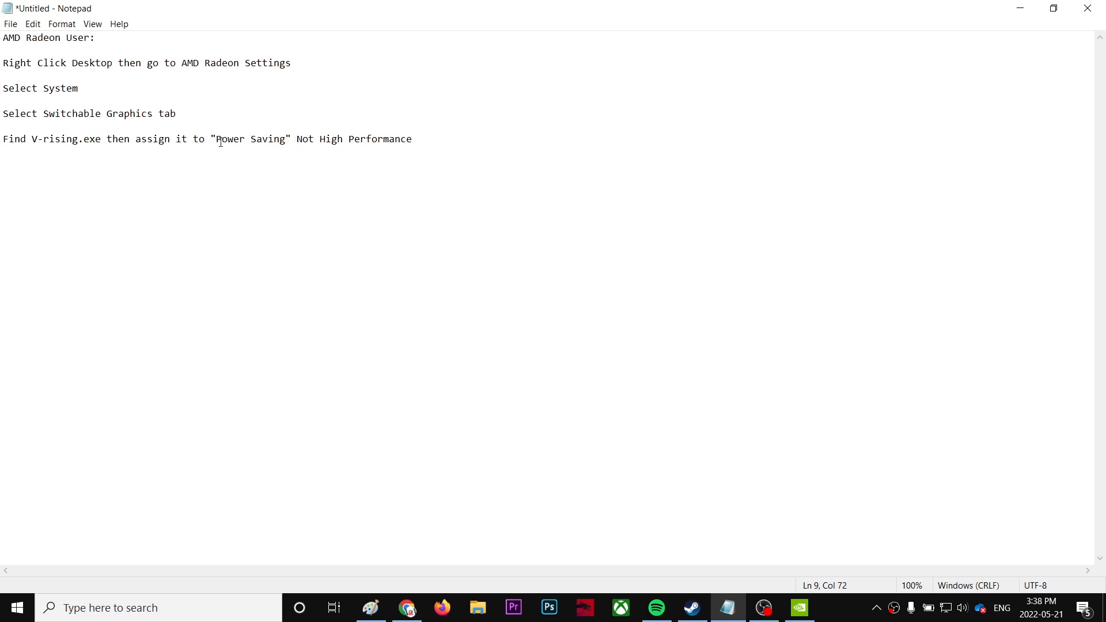
drag(324, 139, 401, 139)
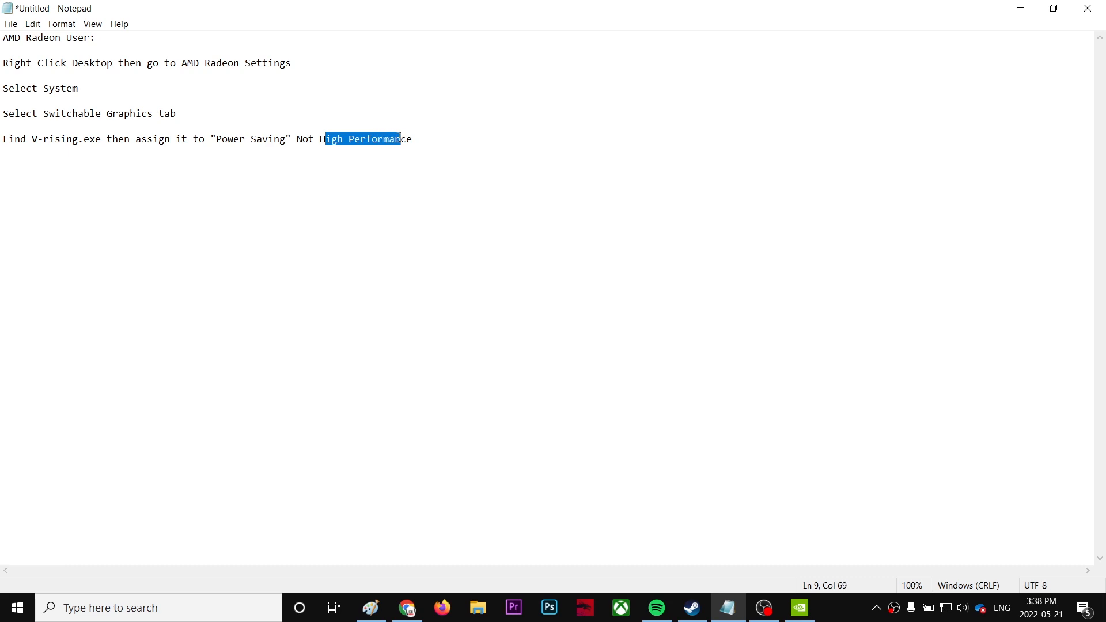
drag(400, 138, 412, 139)
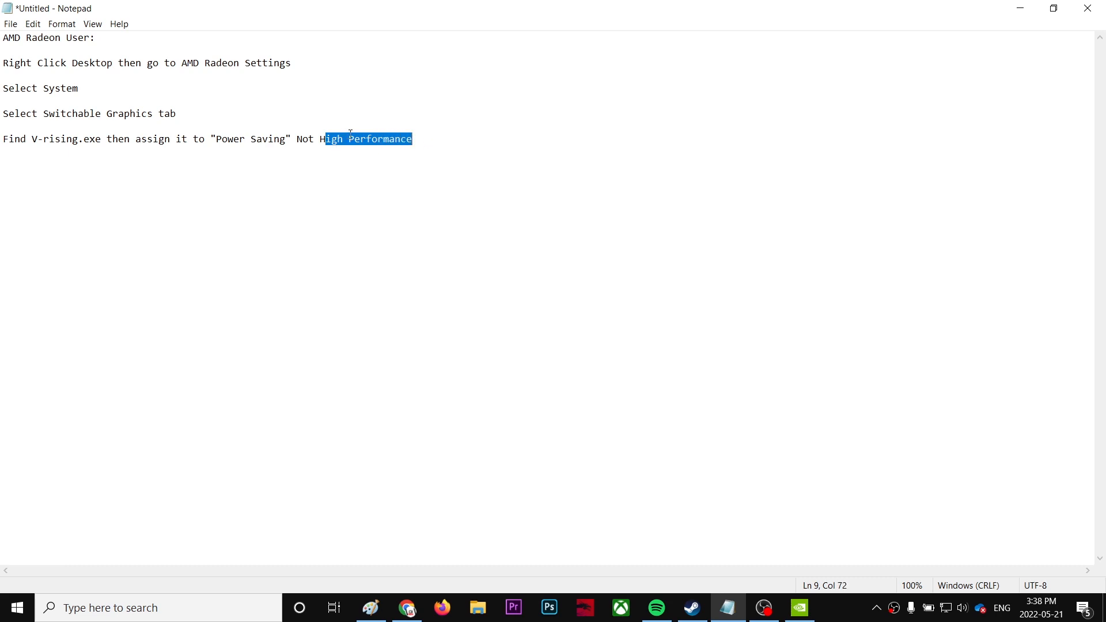
mouse_move(484, 210)
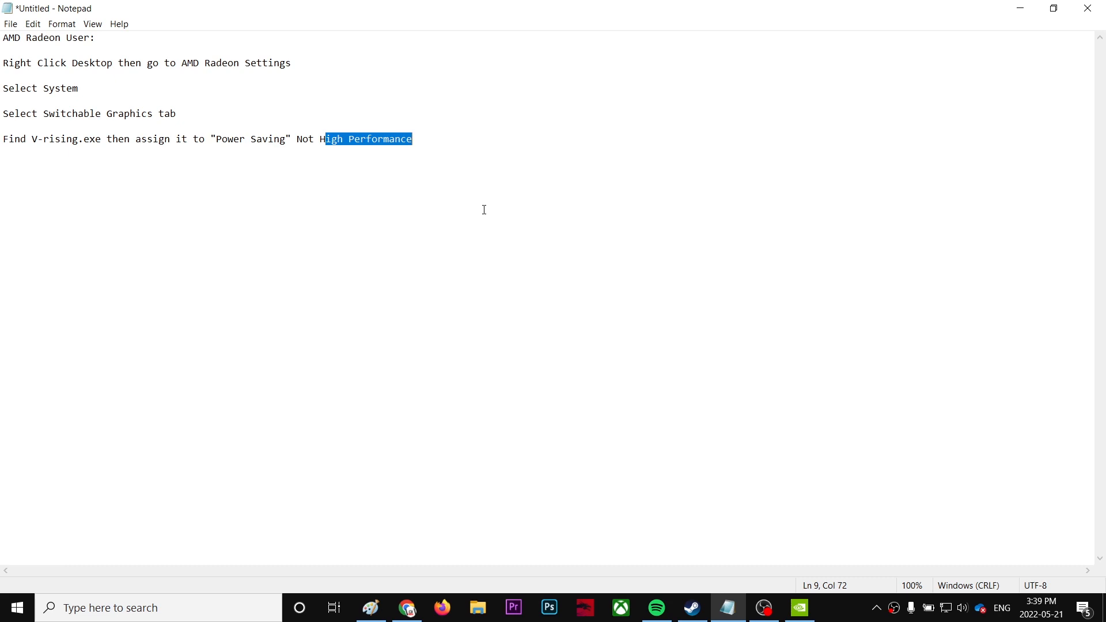
mouse_move(494, 196)
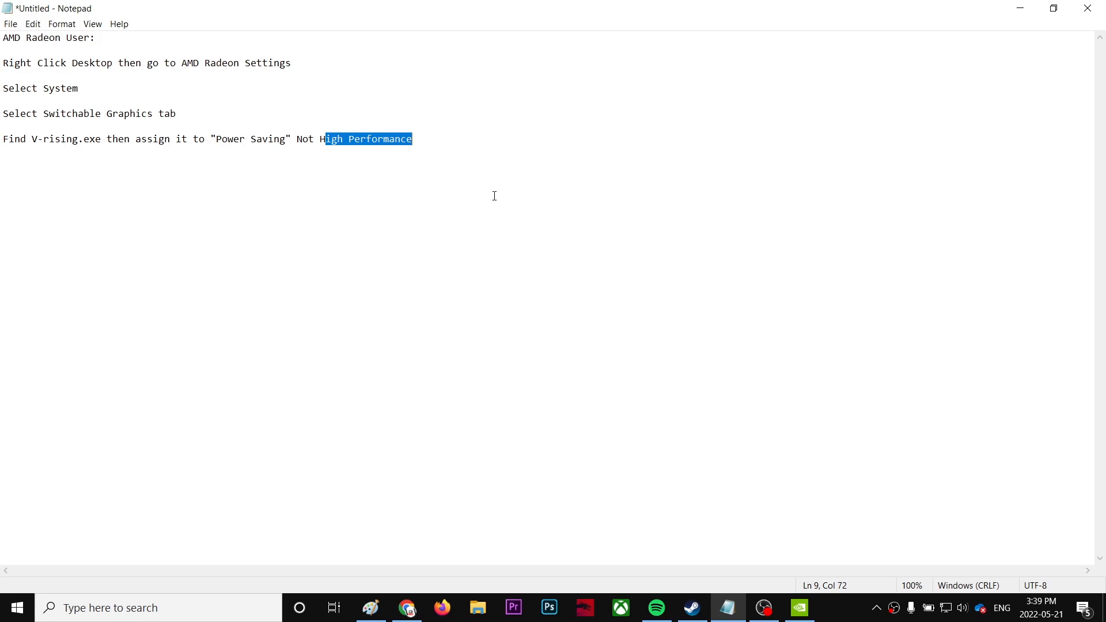
mouse_move(831, 604)
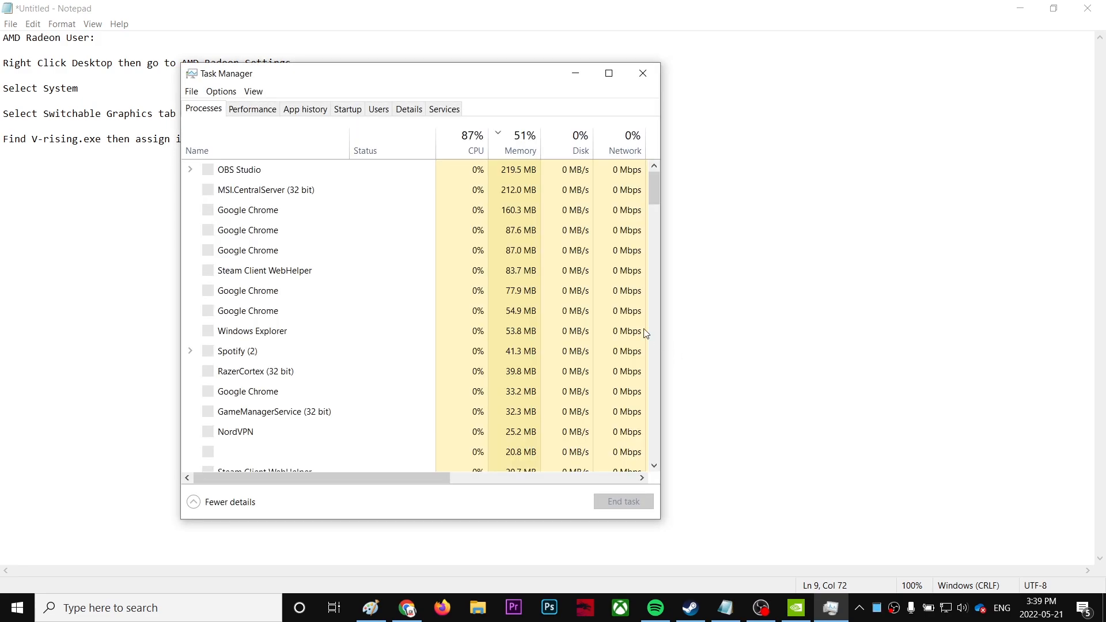
Check Task Manager's Performance tab, close it, and bring up the Start menu's installed apps list.
click(252, 109)
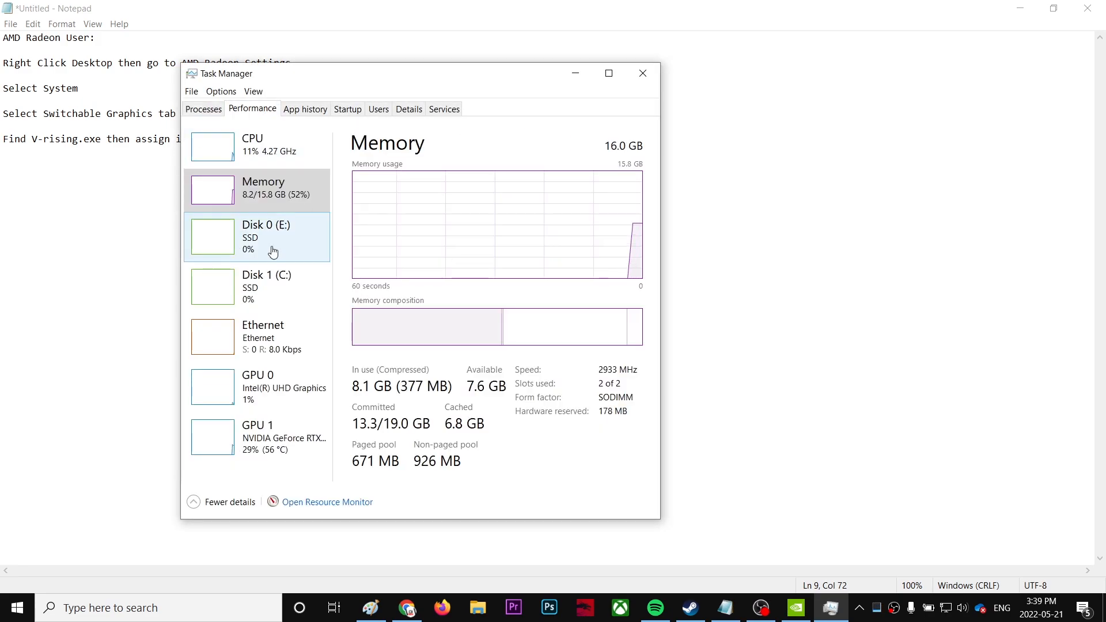
click(641, 73)
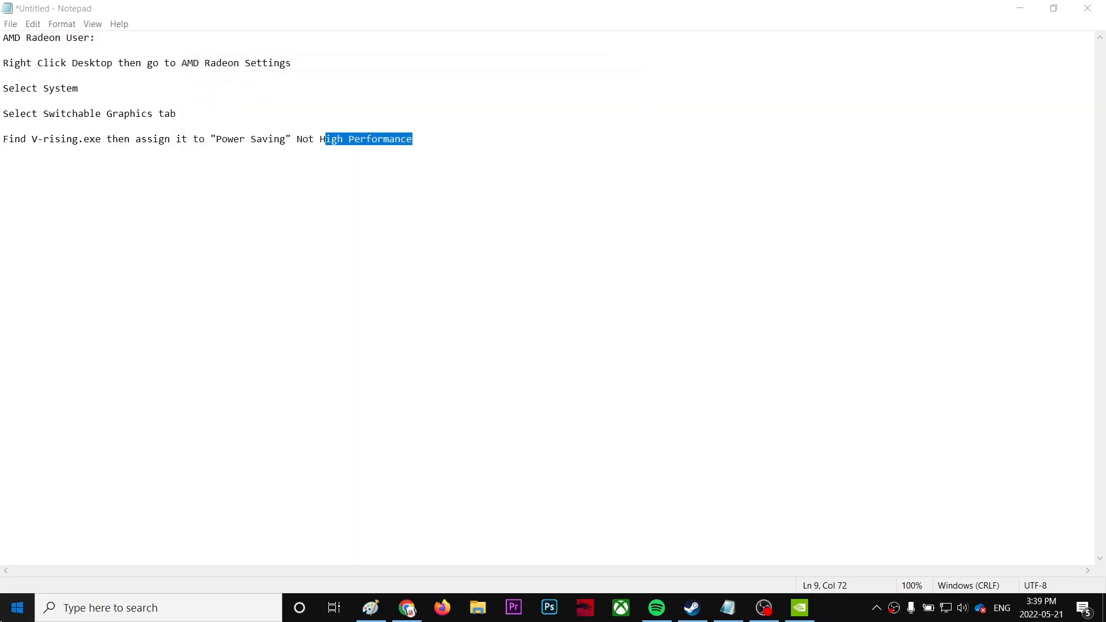
click(17, 607)
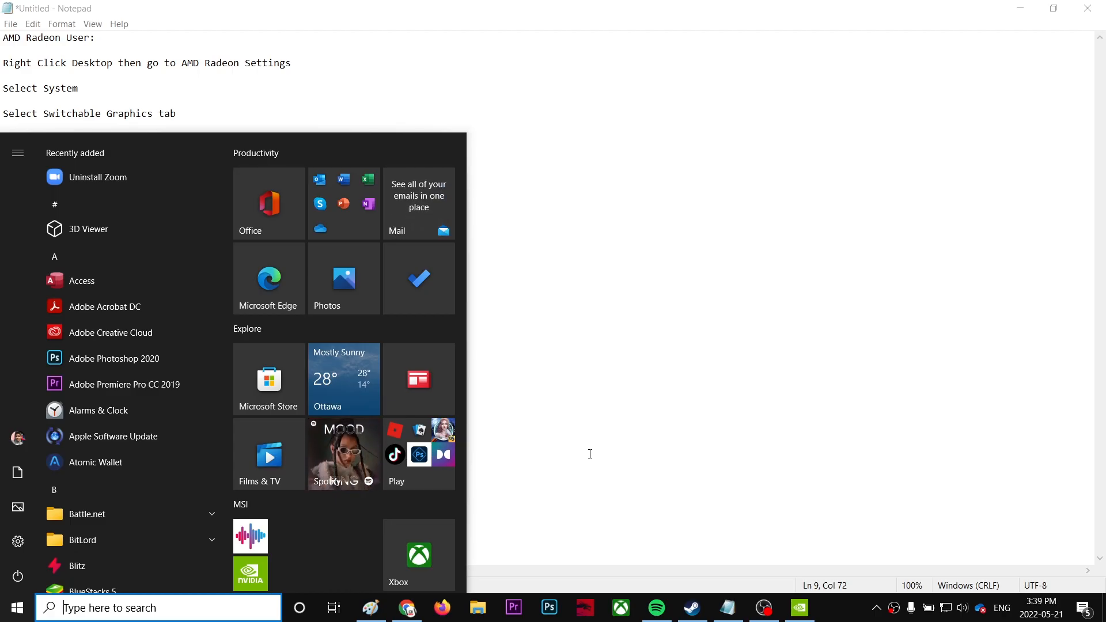